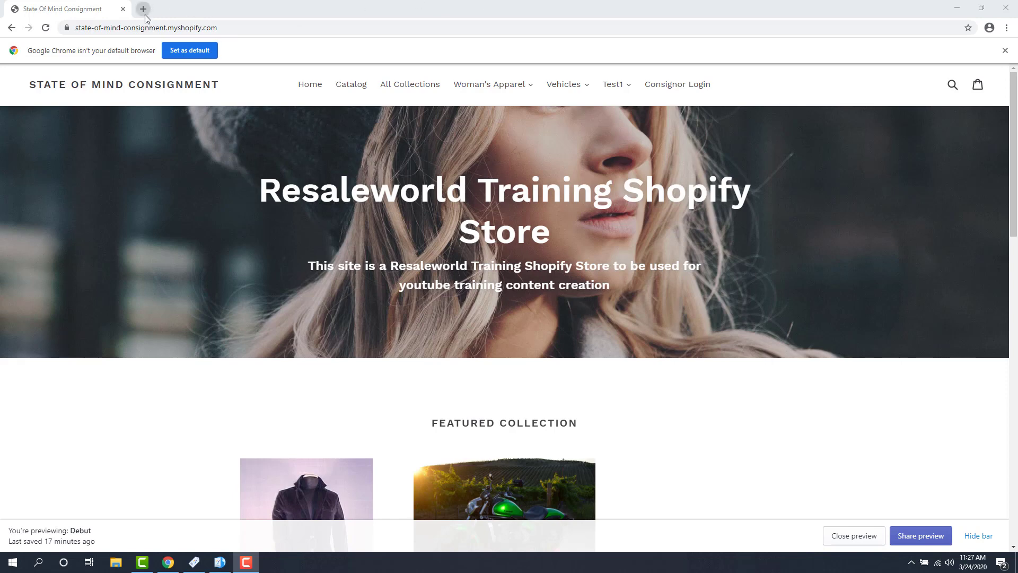
pyautogui.moveTo(143, 10)
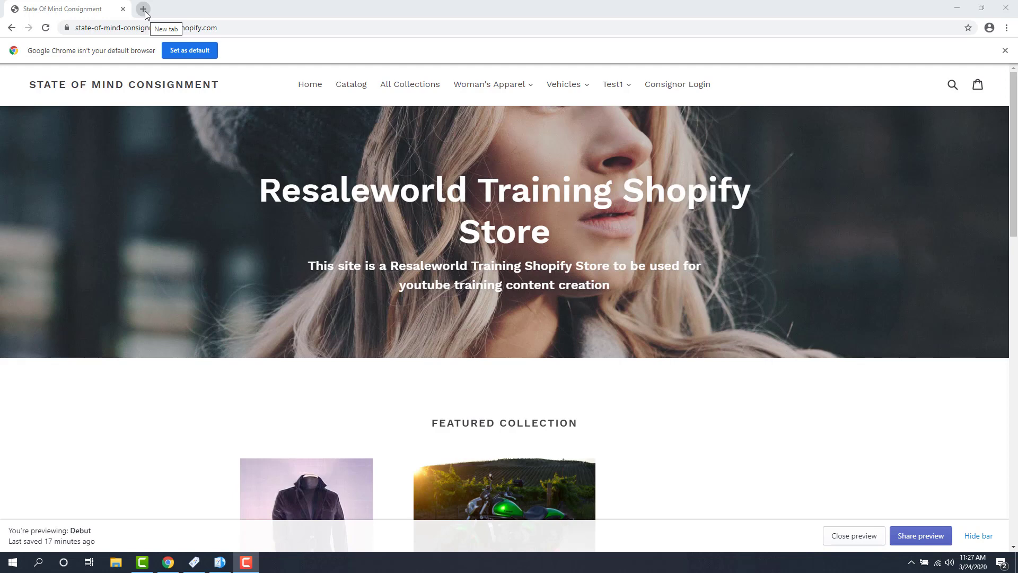
# Open the store's myshopify.com/admin home page in a new Chrome tab.
pyautogui.click(142, 9)
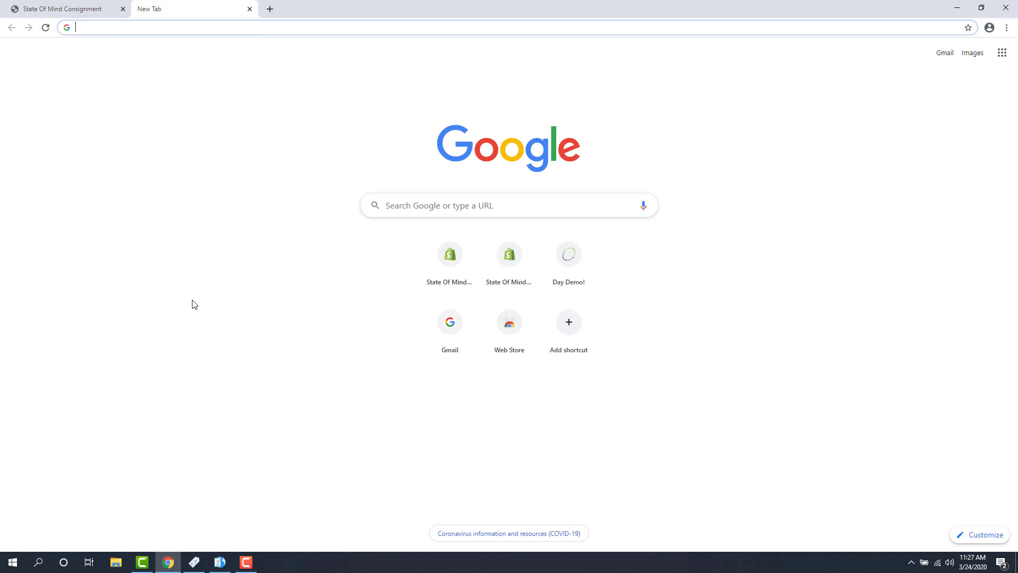
pyautogui.moveTo(199, 299)
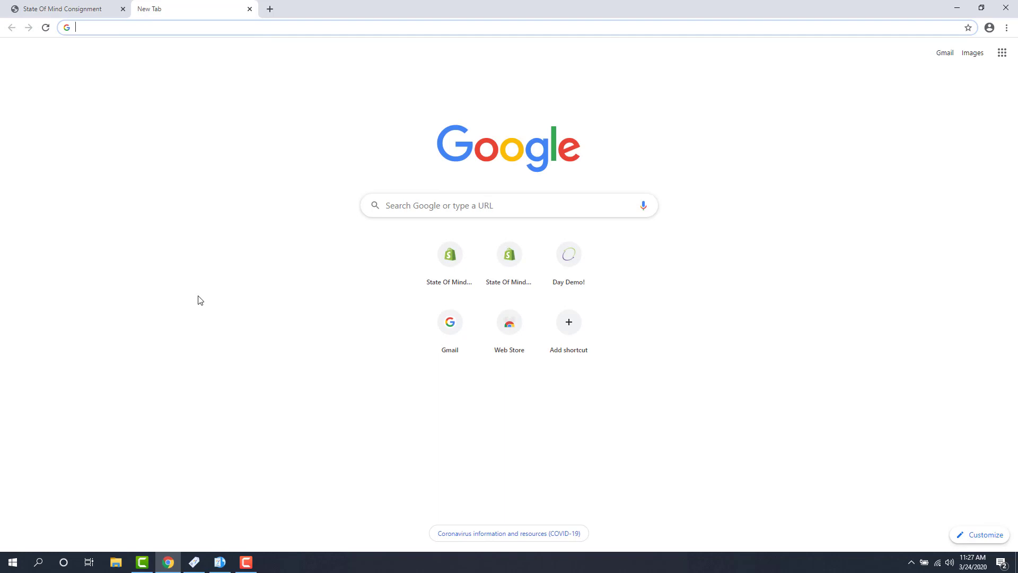
pyautogui.moveTo(106, 42)
pyautogui.write('state-of-mind-consignment.myshopify.com')
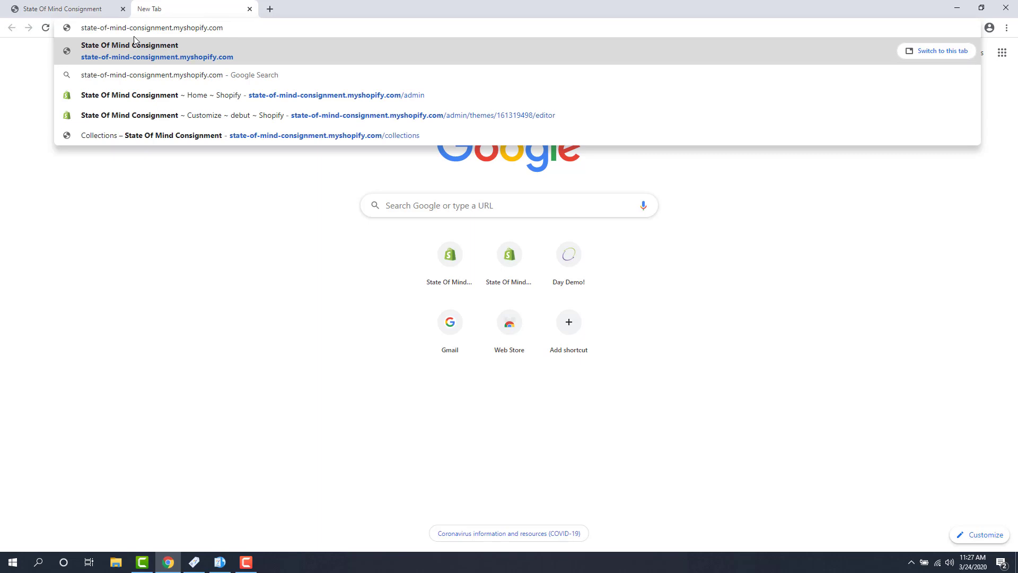
pyautogui.write('/admin')
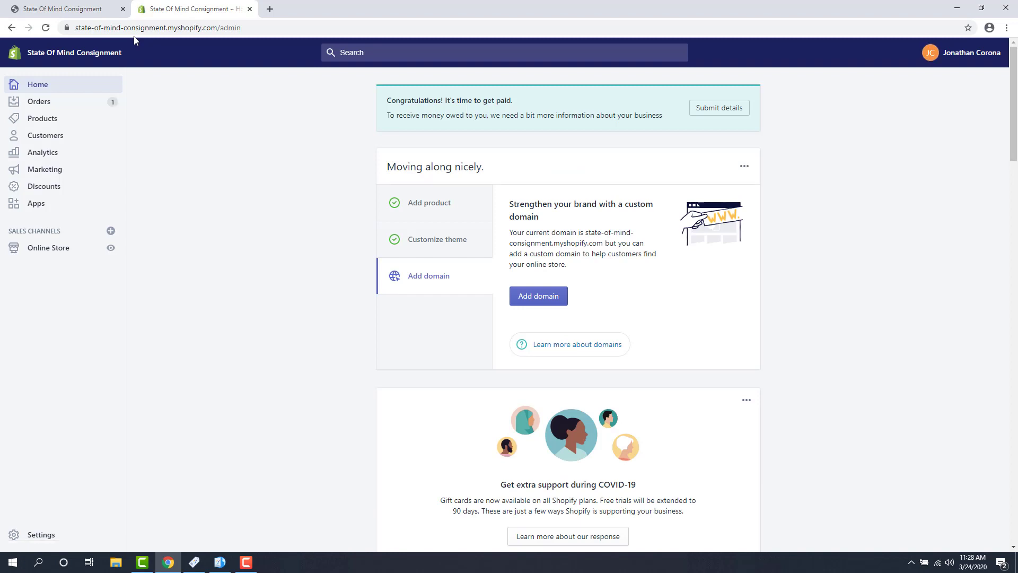
pyautogui.moveTo(42, 119)
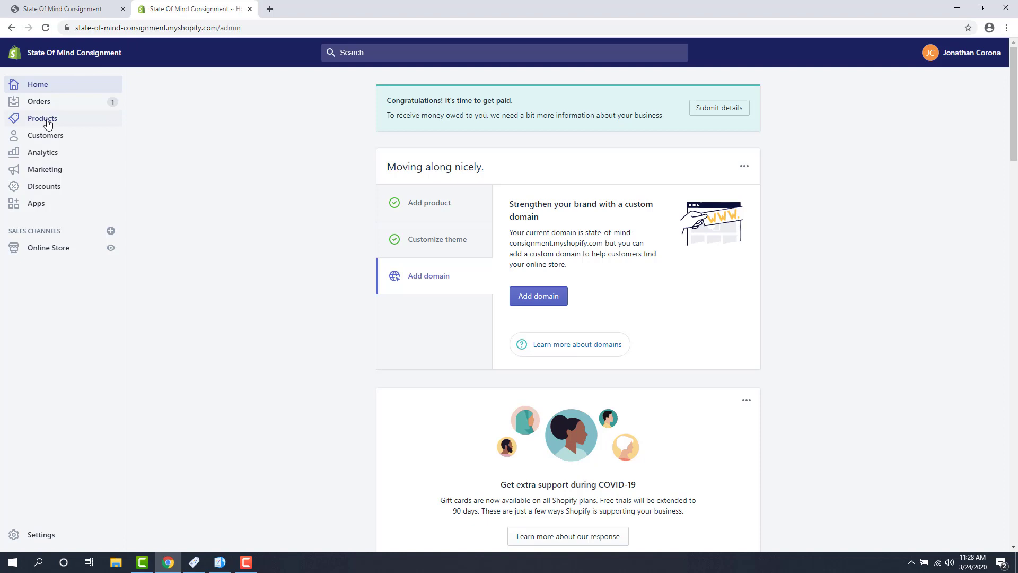
pyautogui.moveTo(58, 121)
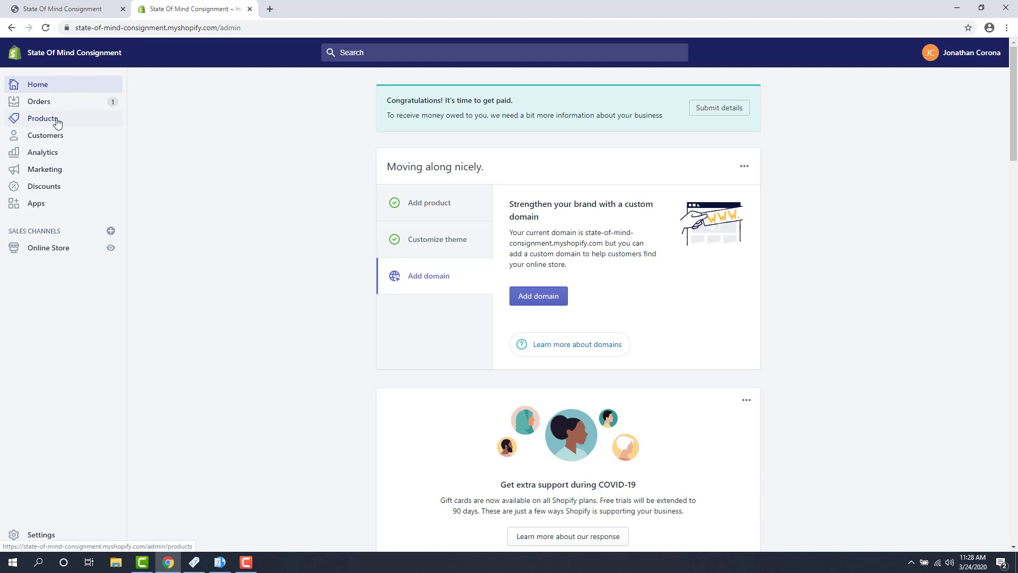
# Navigate to Products > Collections to show the store's collections list.
pyautogui.click(43, 119)
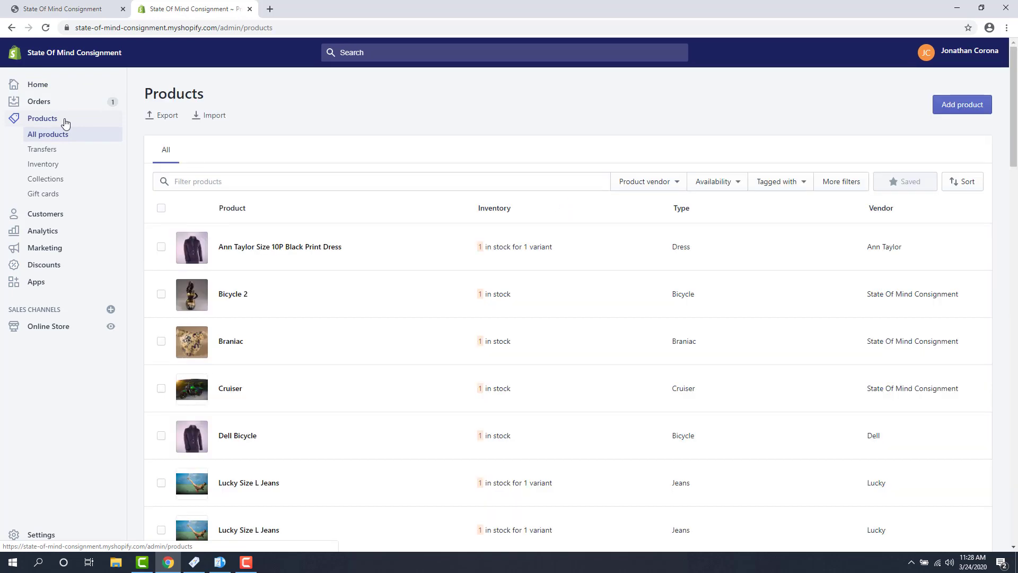
pyautogui.moveTo(64, 140)
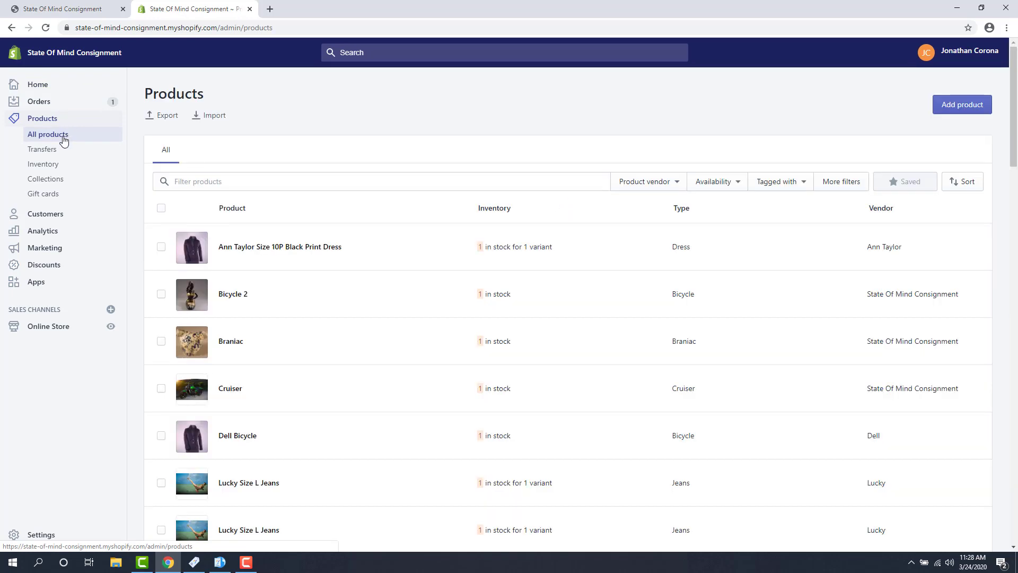
pyautogui.click(46, 178)
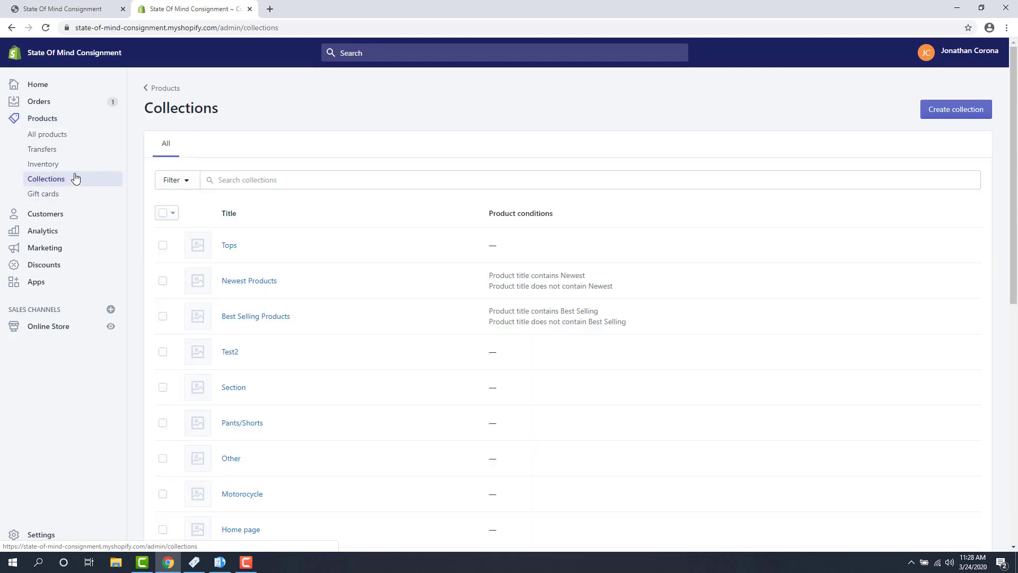
pyautogui.scroll(-3)
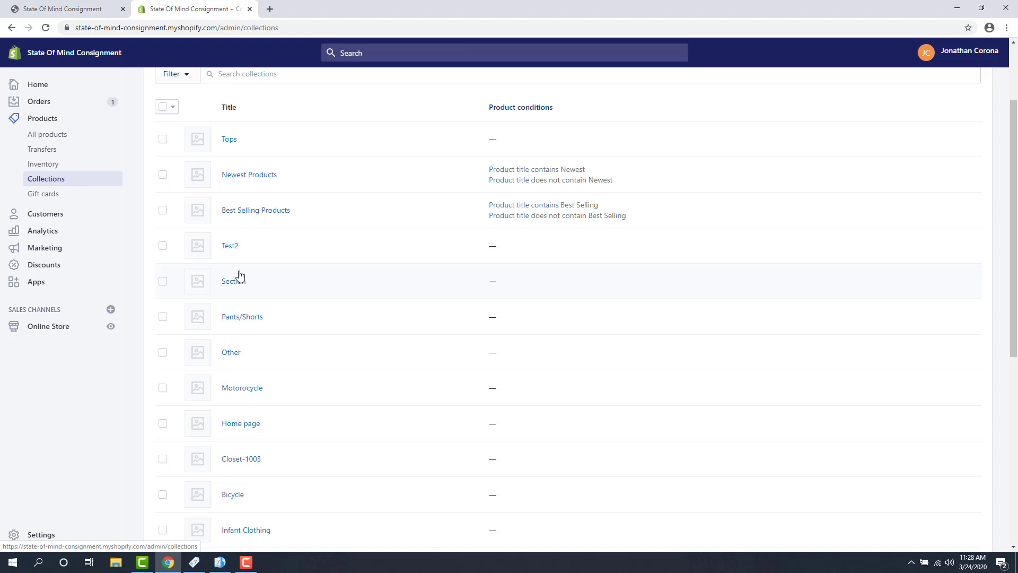
pyautogui.moveTo(268, 297)
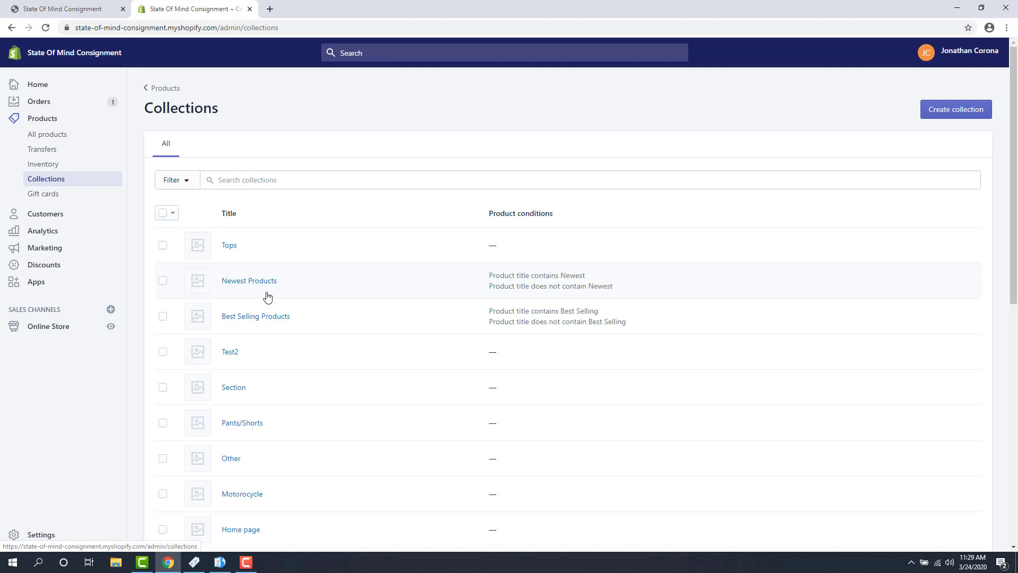
pyautogui.moveTo(242, 343)
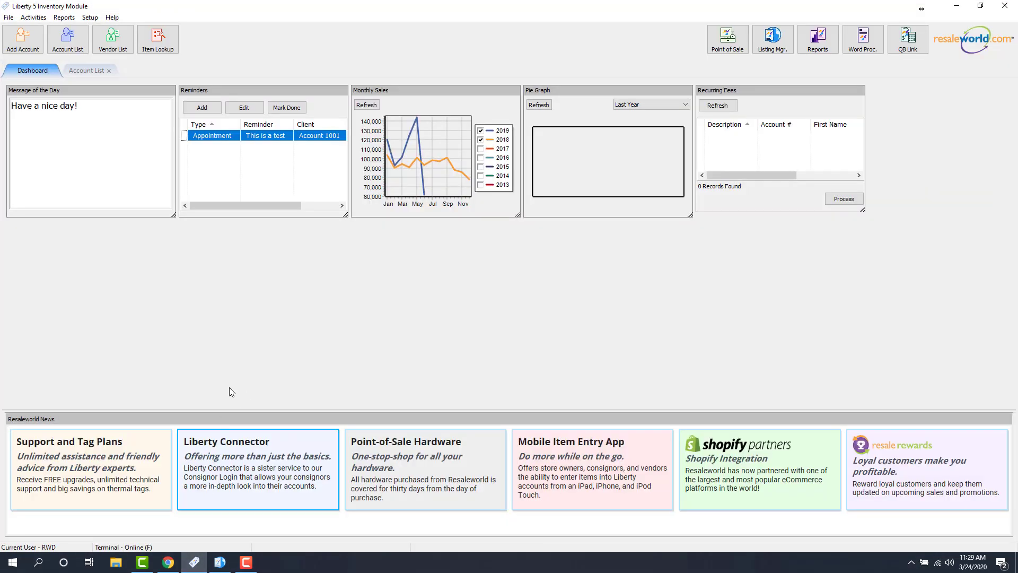
# Open the Setup menu to reveal the Categories options.
pyautogui.click(89, 17)
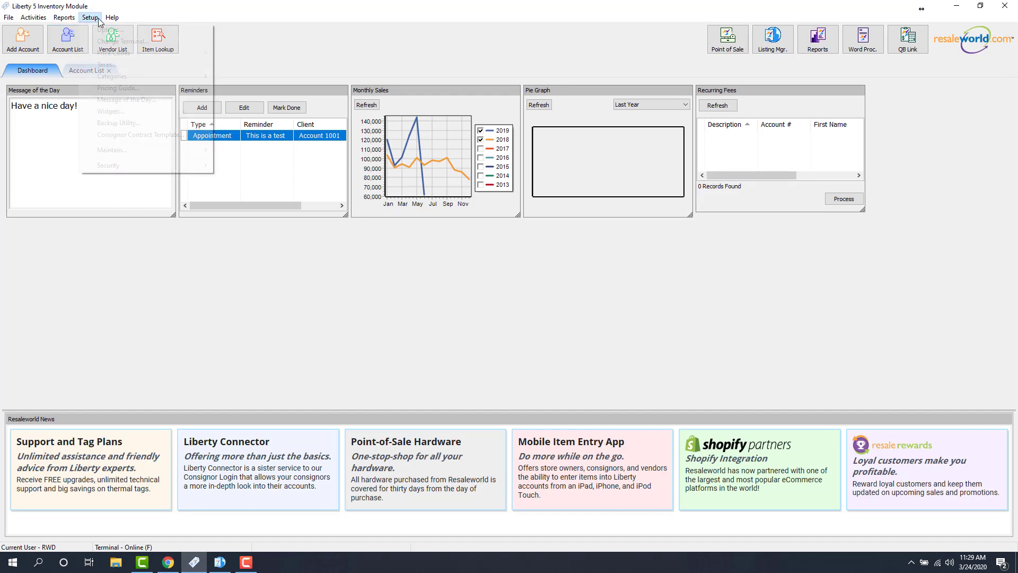
pyautogui.moveTo(111, 77)
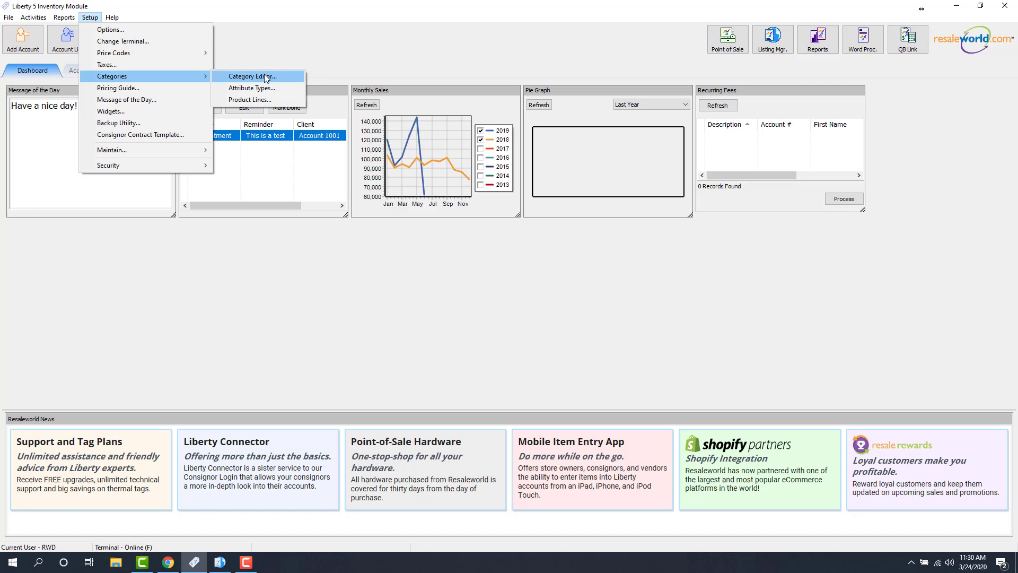
# Open the Category Editor, select Vehicle and Women's Apparel, and expand Women's Apparel's subcategories.
pyautogui.click(254, 76)
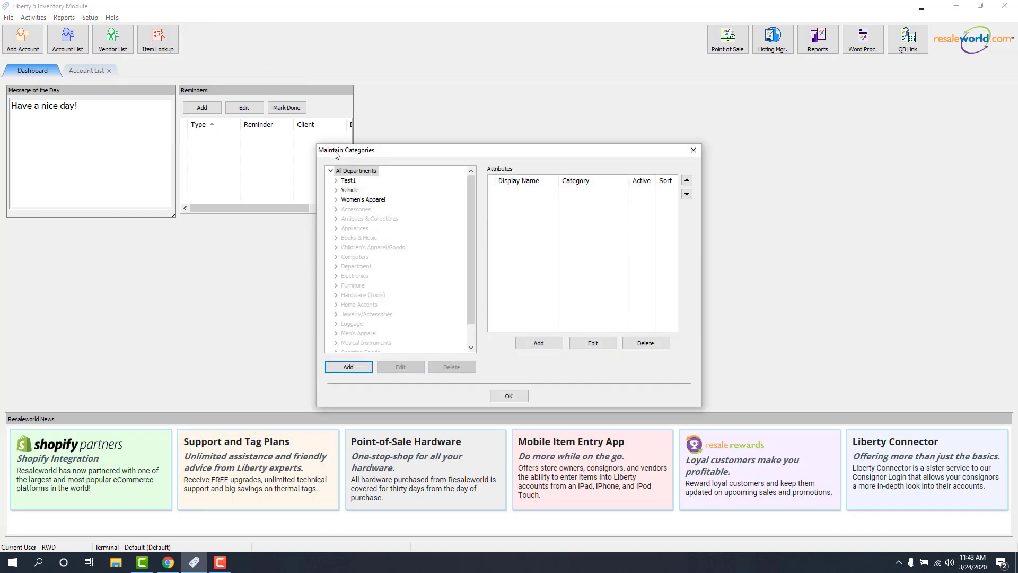
pyautogui.moveTo(357, 181)
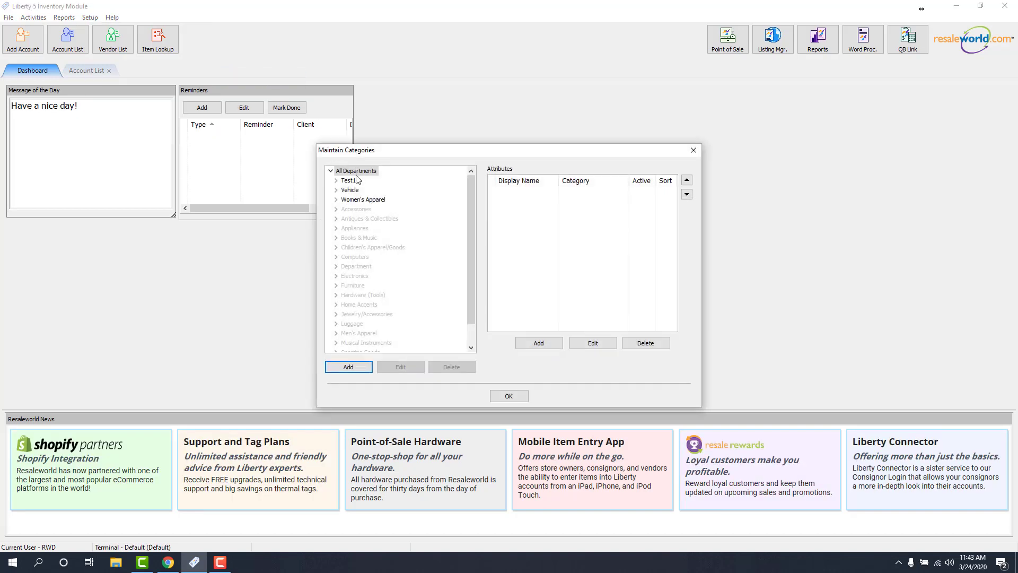
pyautogui.moveTo(354, 190)
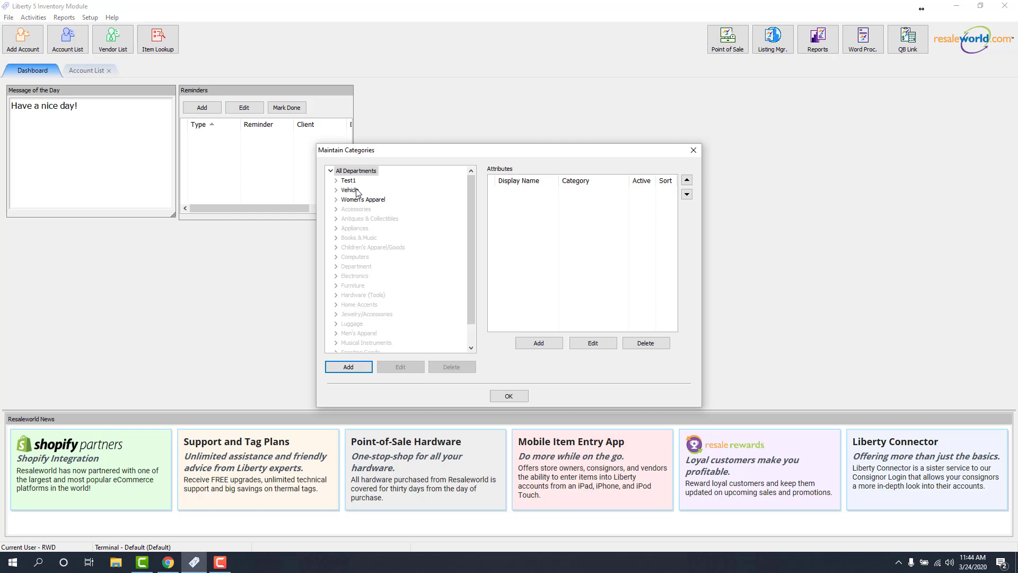
pyautogui.click(363, 199)
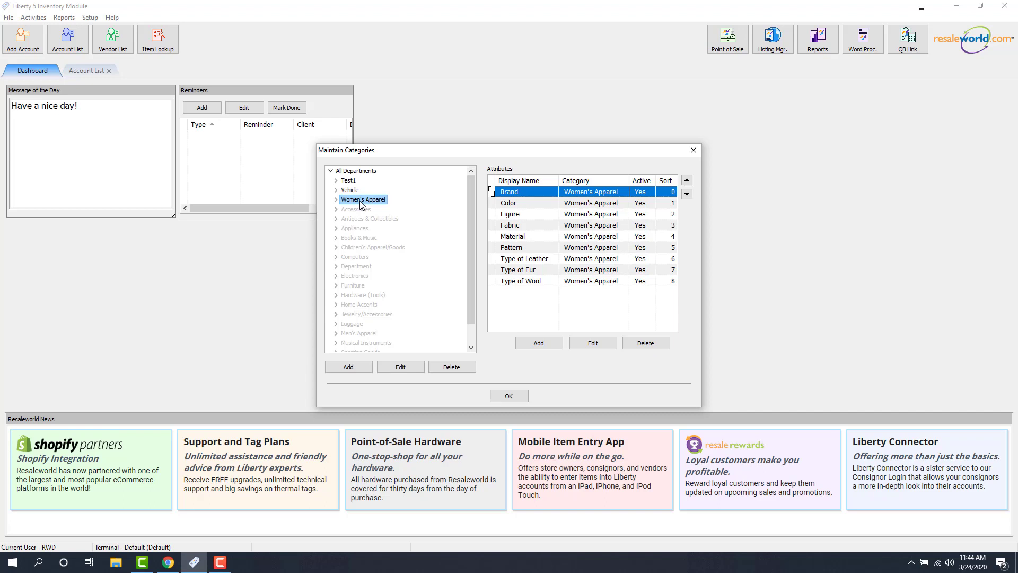
pyautogui.click(350, 190)
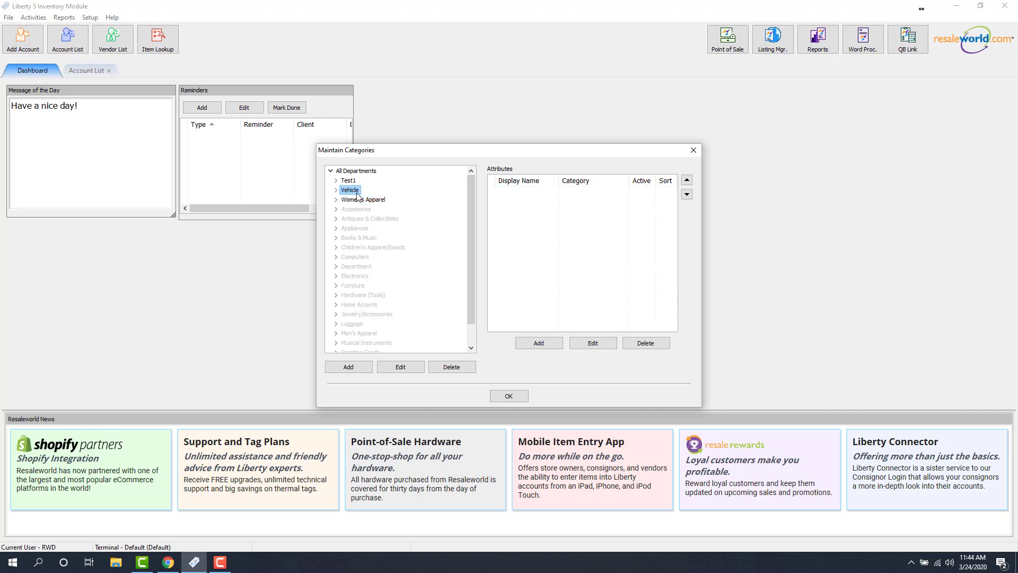
pyautogui.doubleClick(349, 188)
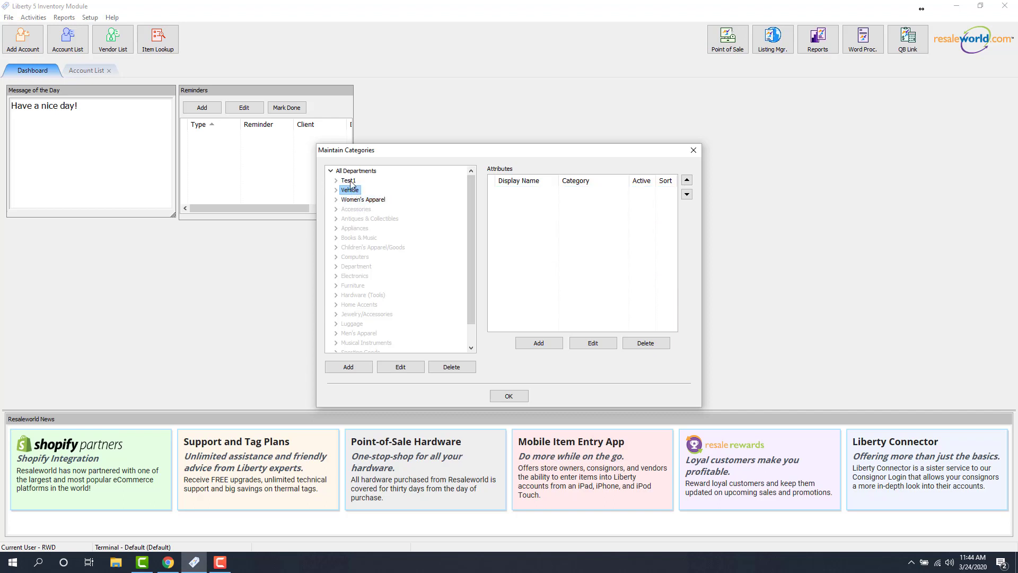
pyautogui.click(363, 199)
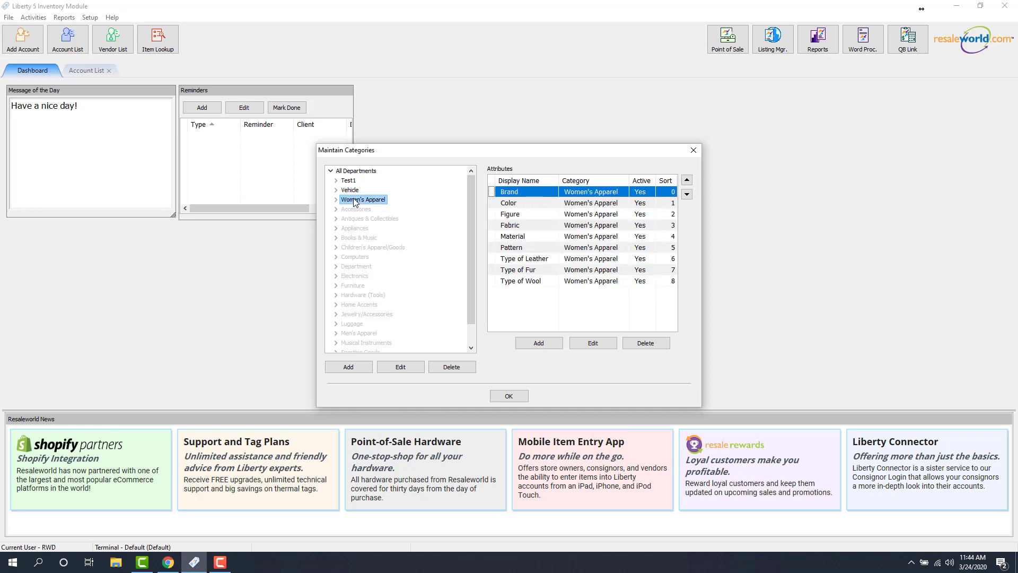
pyautogui.click(337, 199)
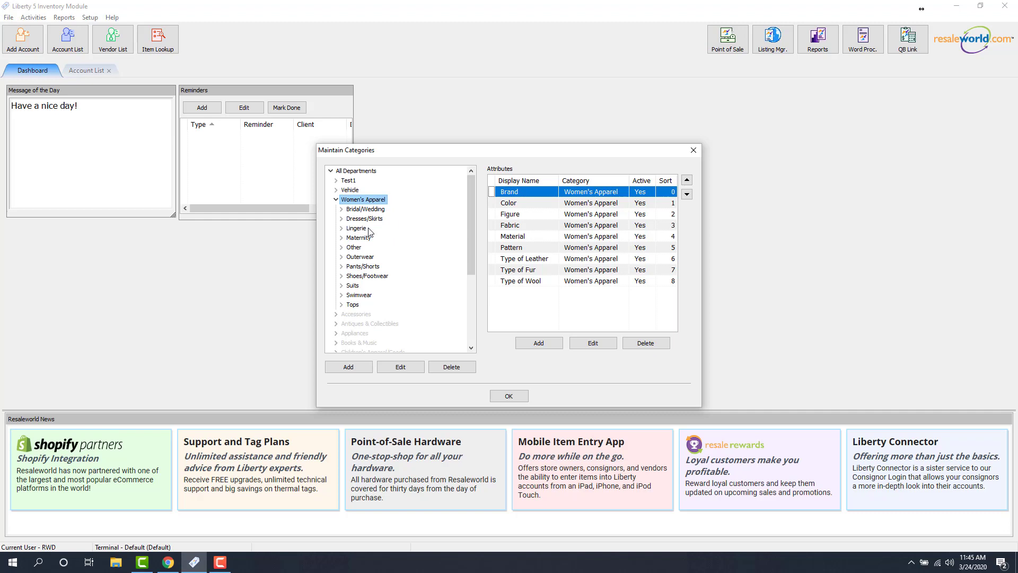
pyautogui.moveTo(384, 221)
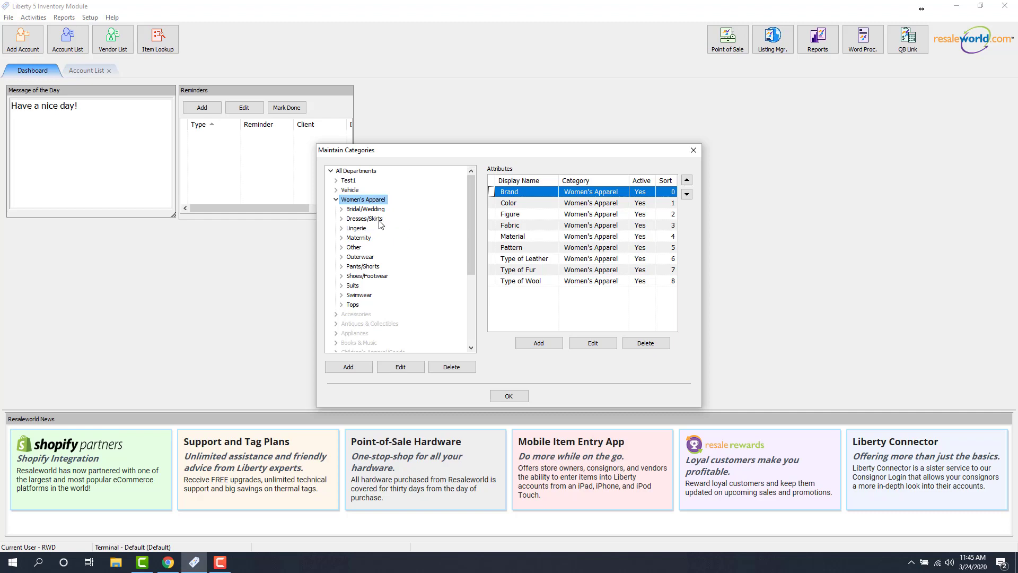
pyautogui.moveTo(373, 234)
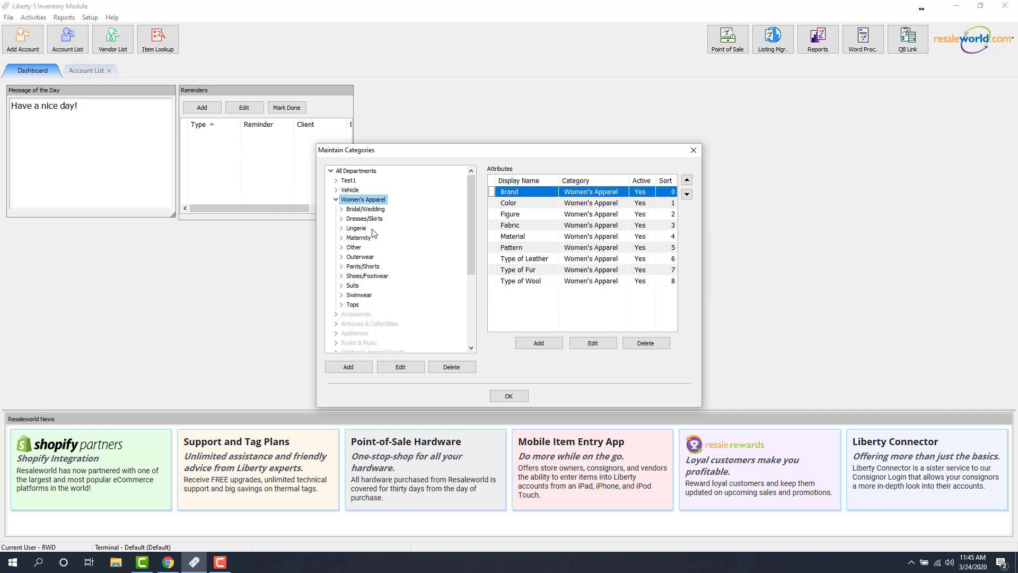
# Review Tops and Pants/Shorts, expand Vehicle to Motorcycle, and view Test1's attributes.
pyautogui.click(352, 304)
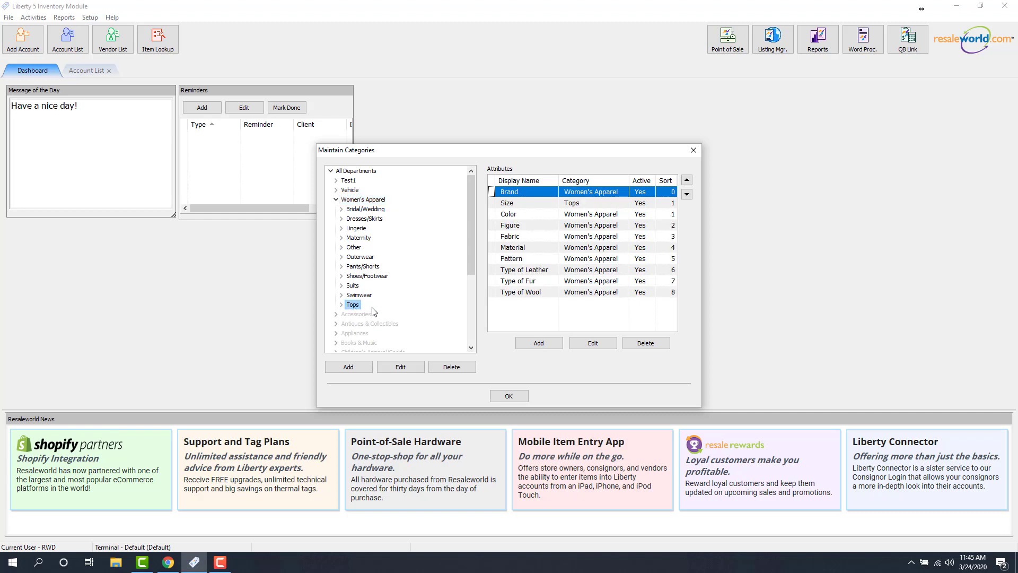
pyautogui.click(362, 266)
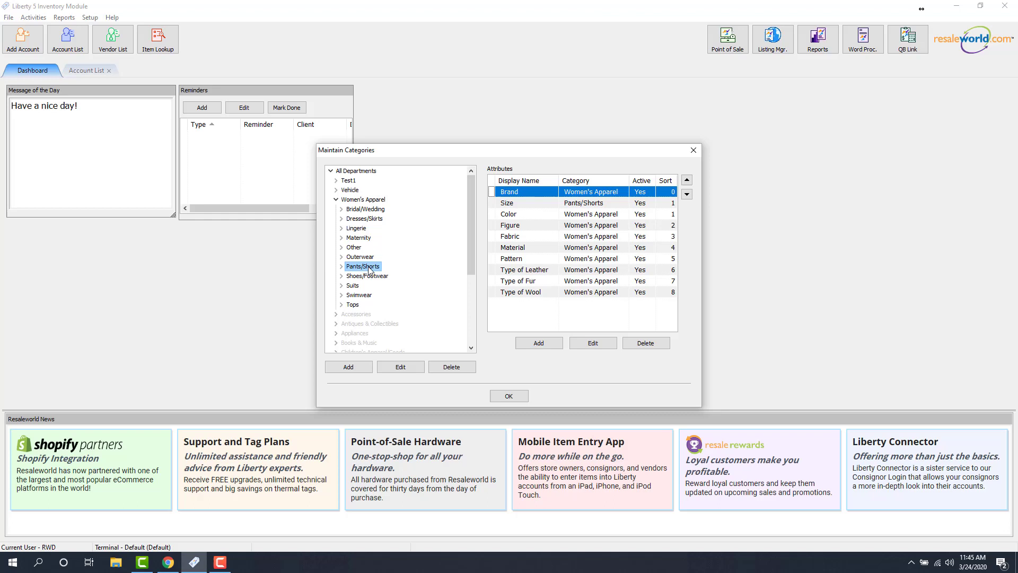
pyautogui.click(338, 190)
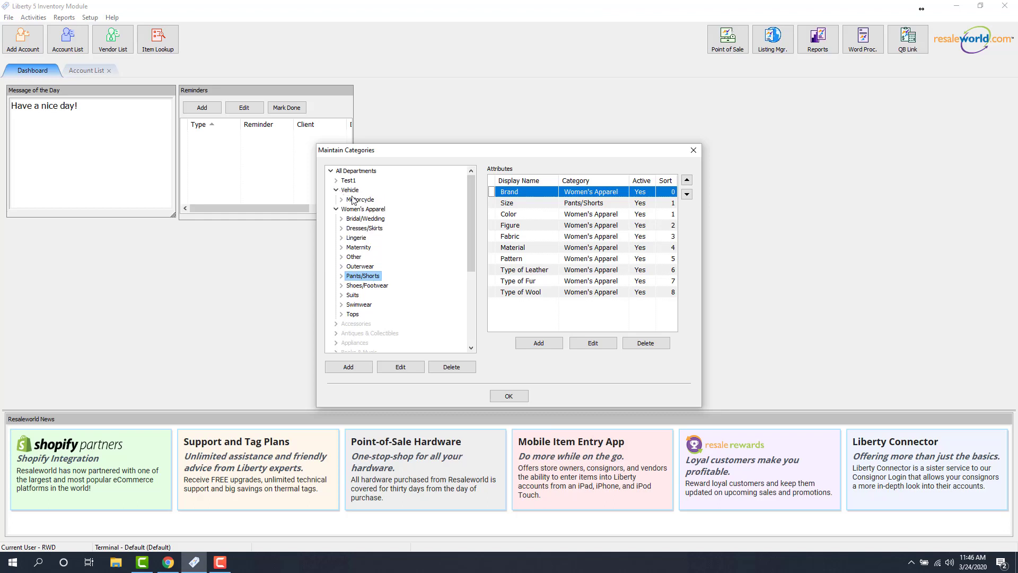
pyautogui.click(360, 200)
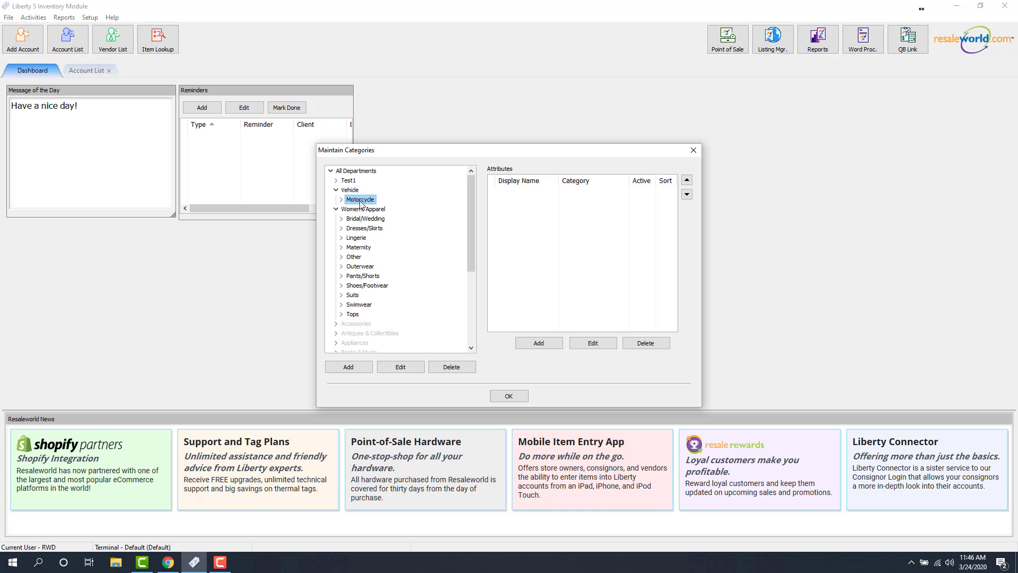
pyautogui.click(348, 180)
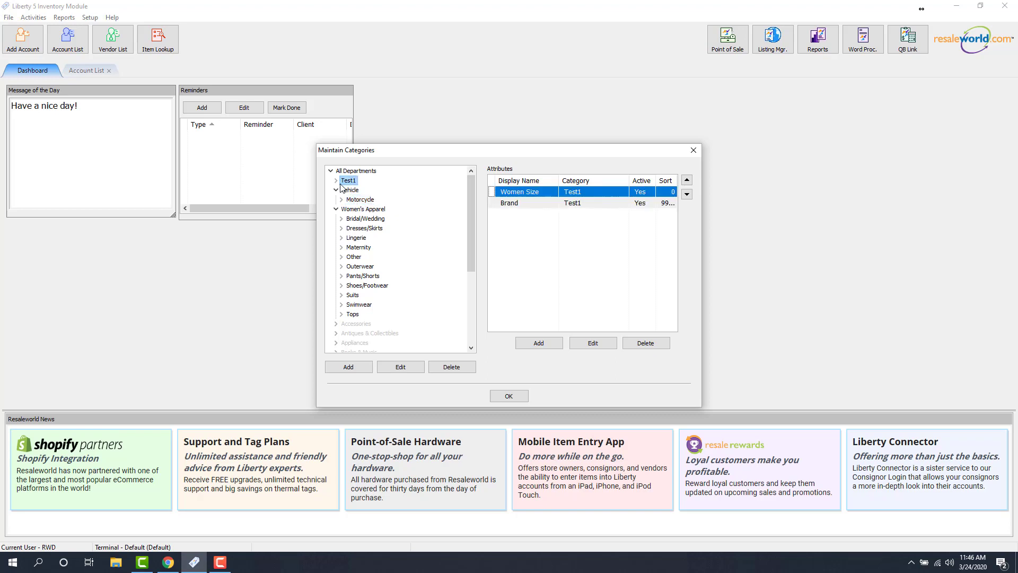
pyautogui.click(335, 180)
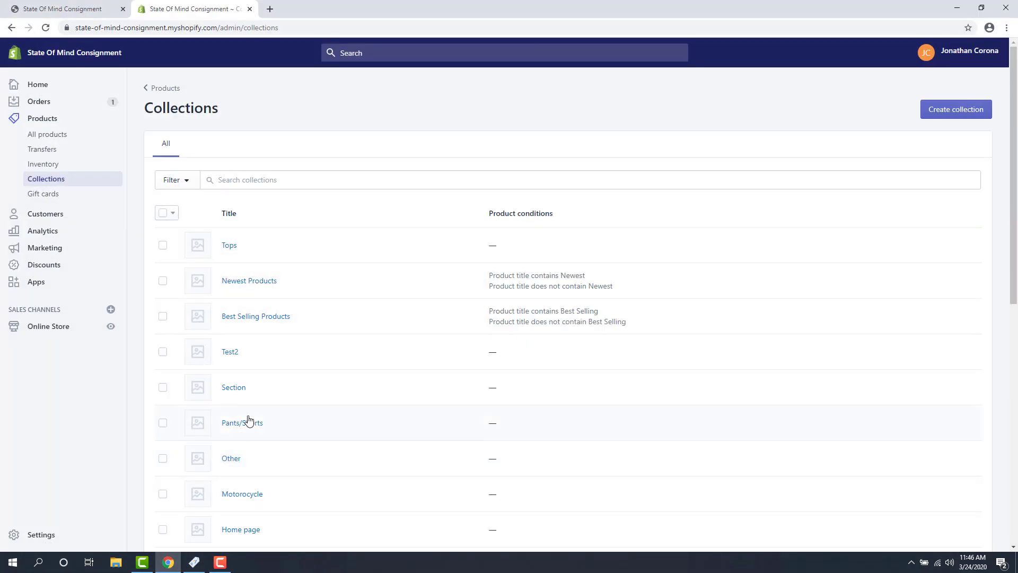
pyautogui.moveTo(226, 256)
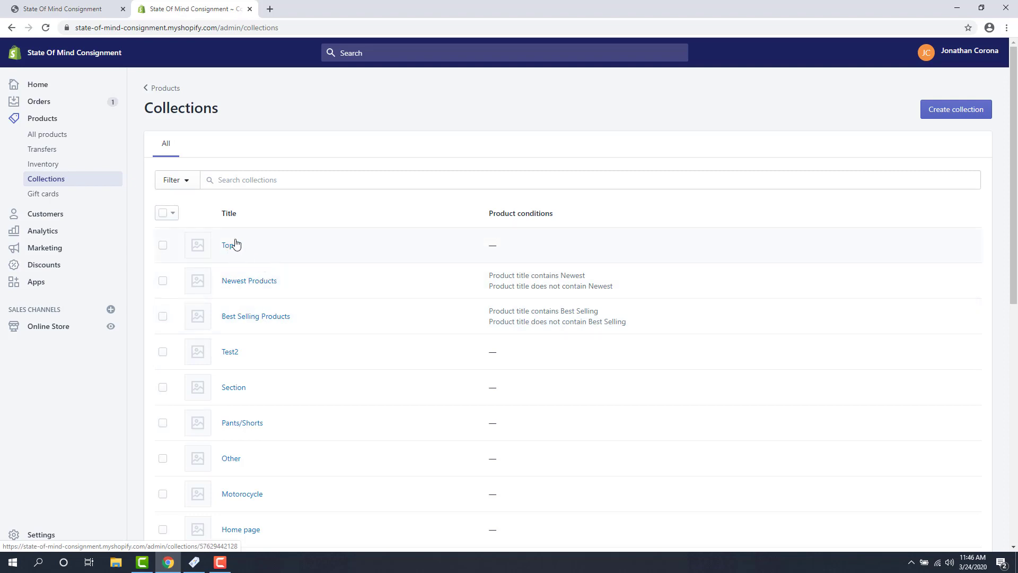
# Scroll through the collections list, then start a new tab toward the storefront address.
pyautogui.scroll(-3)
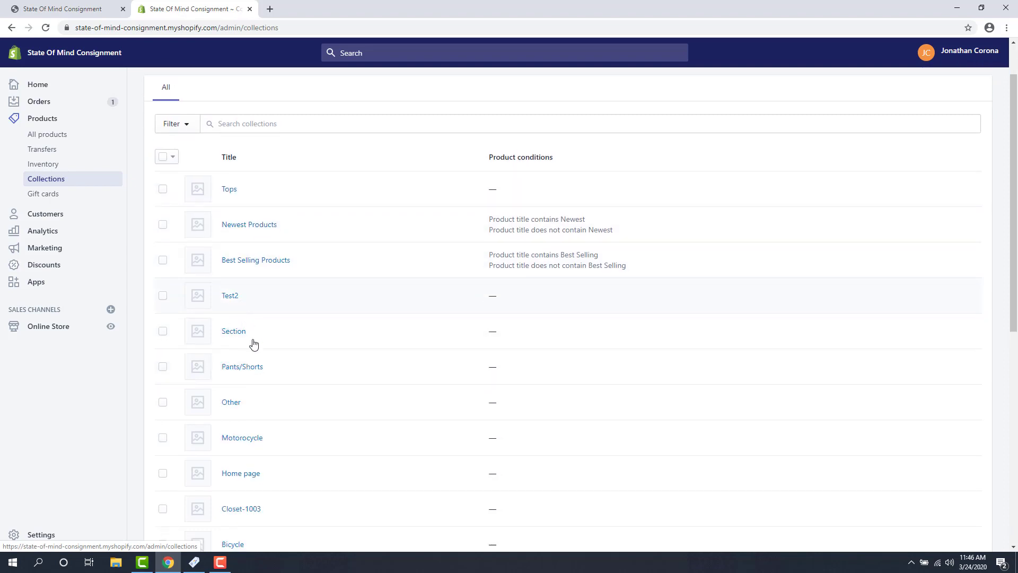
pyautogui.scroll(-3)
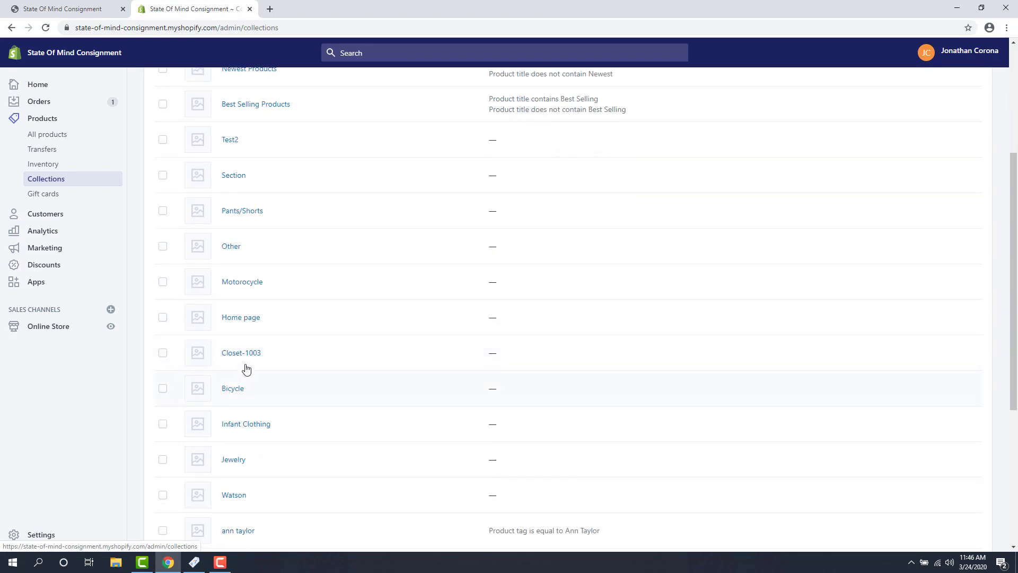
pyautogui.moveTo(227, 423)
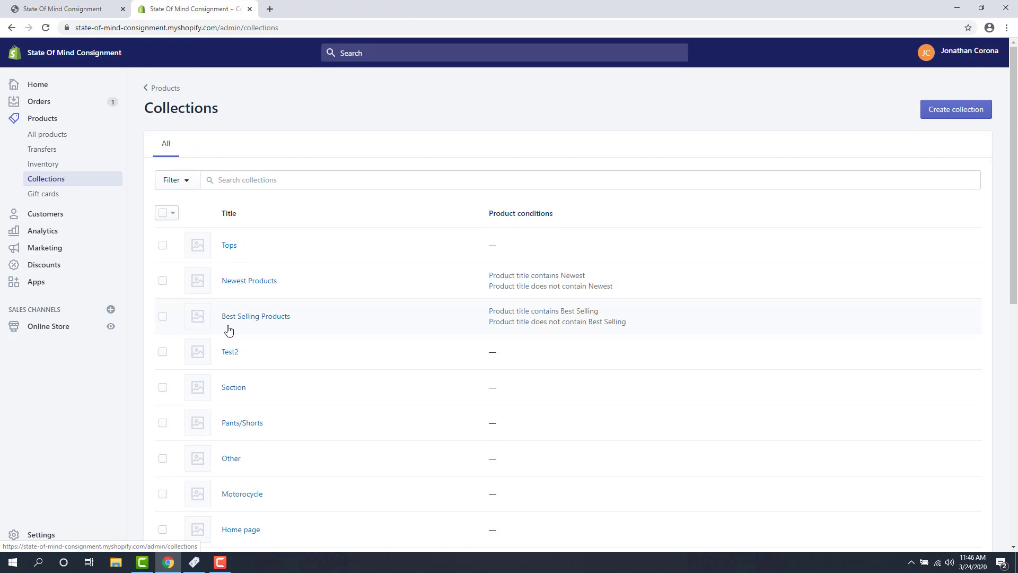
pyautogui.moveTo(214, 327)
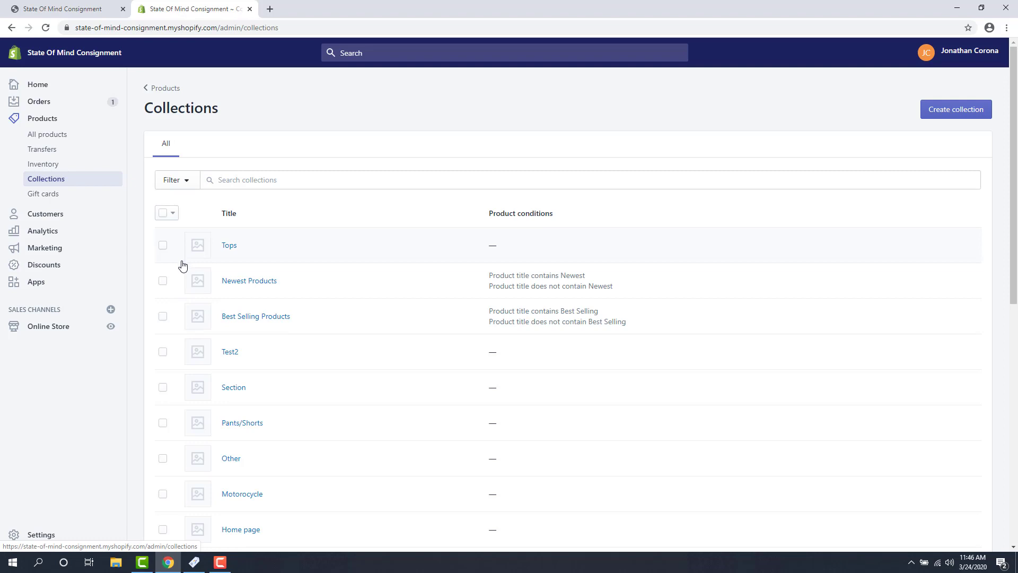
pyautogui.moveTo(186, 232)
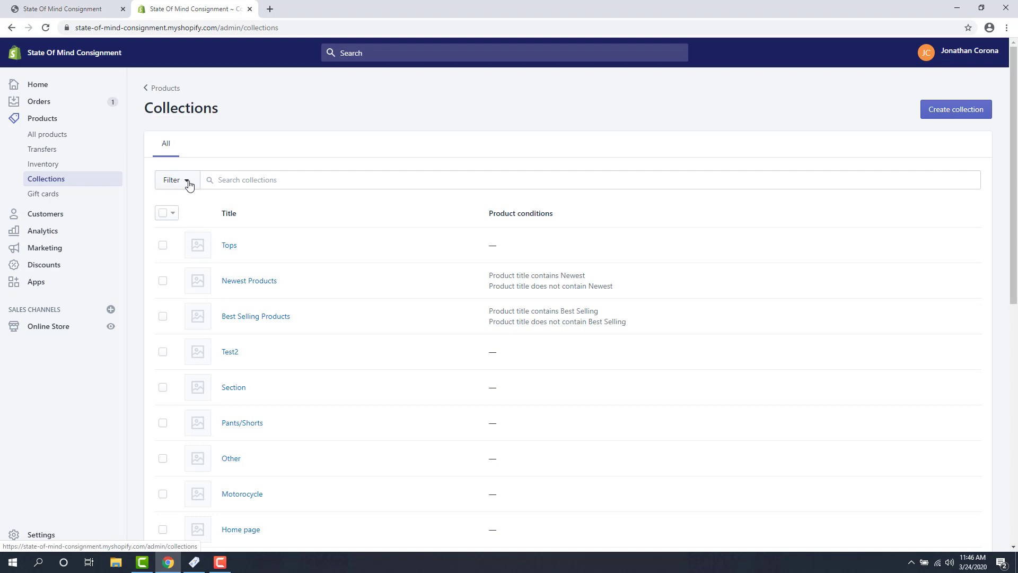
pyautogui.click(394, 8)
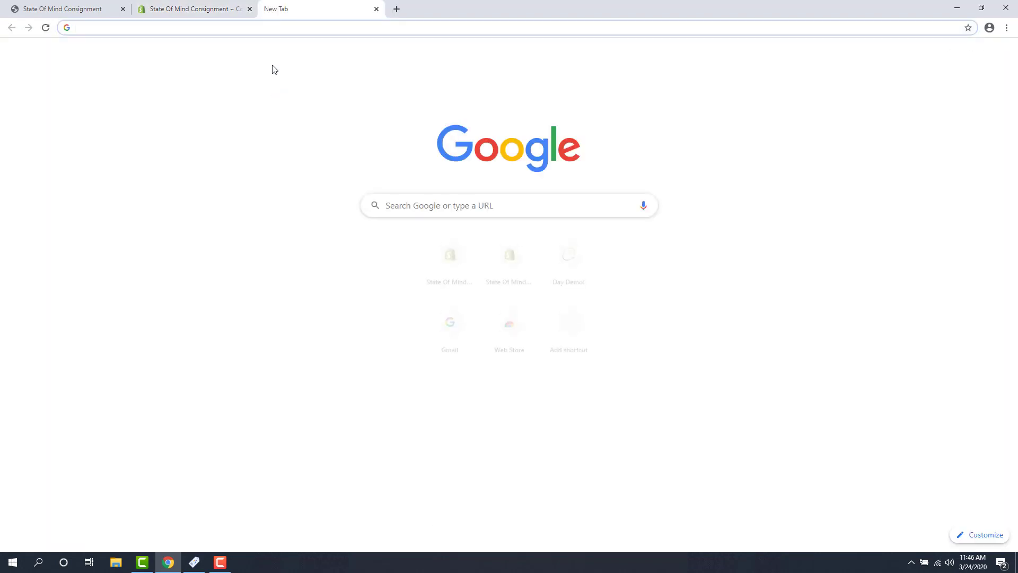
pyautogui.write('state-of-mind-consignment.myshopify.com')
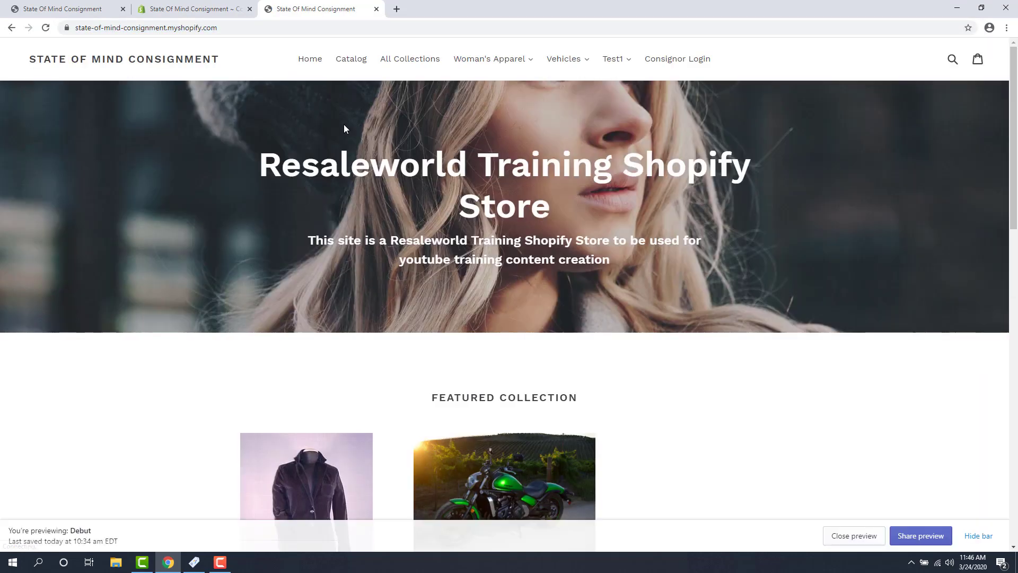
pyautogui.moveTo(452, 110)
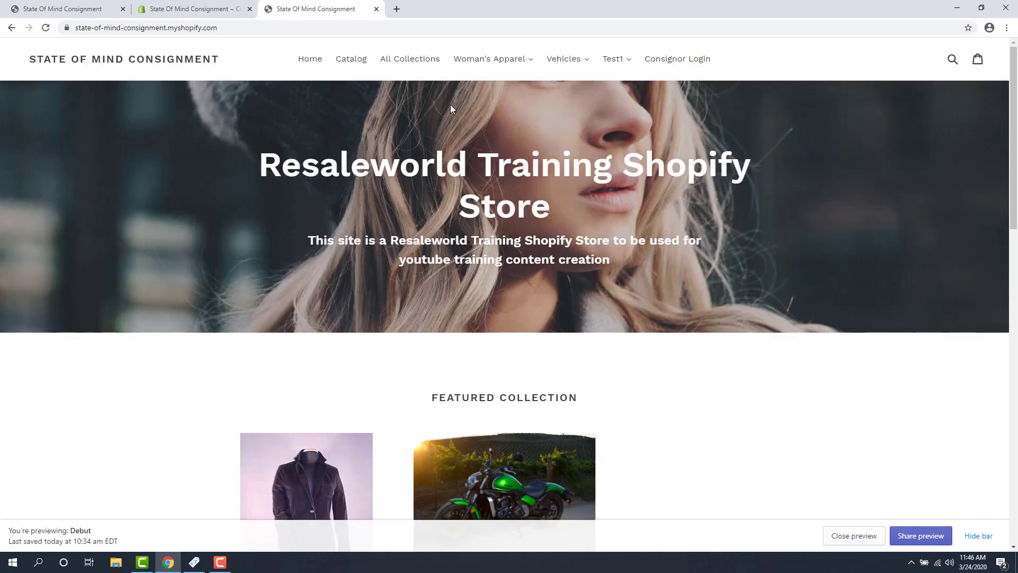
pyautogui.moveTo(499, 94)
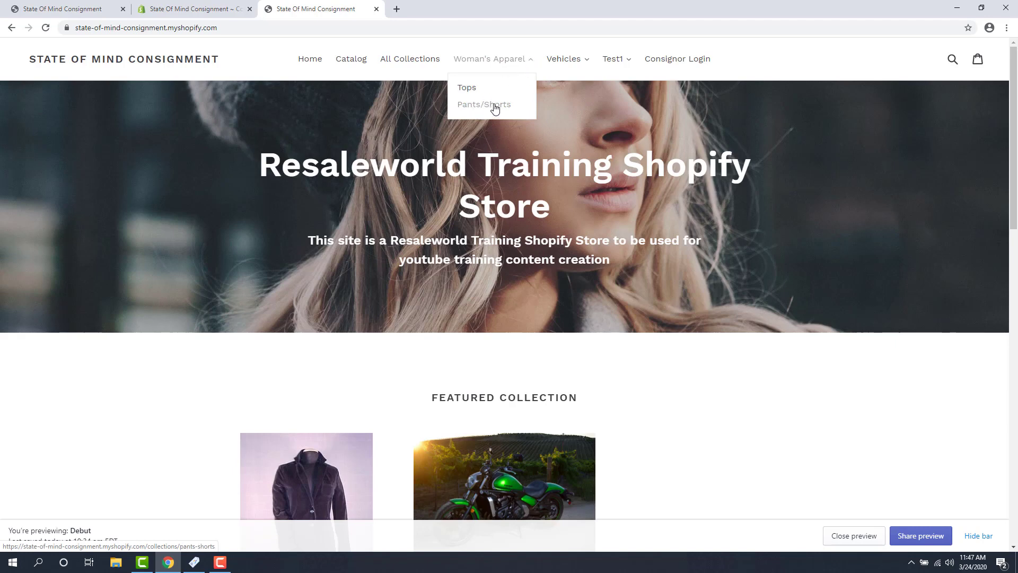
pyautogui.moveTo(581, 61)
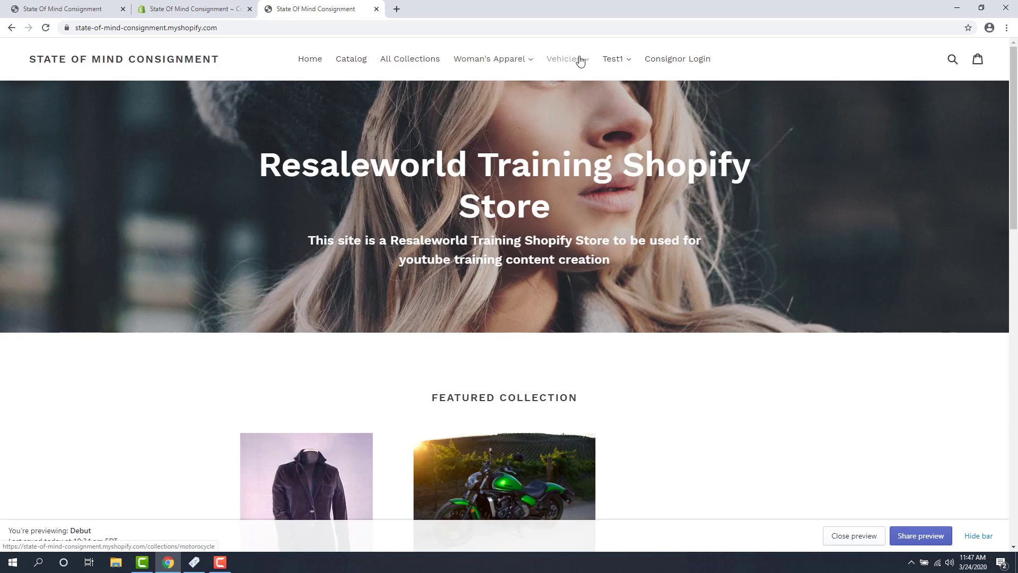
# Browse Vehicles > Motorcycles and Woman's Apparel menus, then view all products in the store.
pyautogui.click(563, 58)
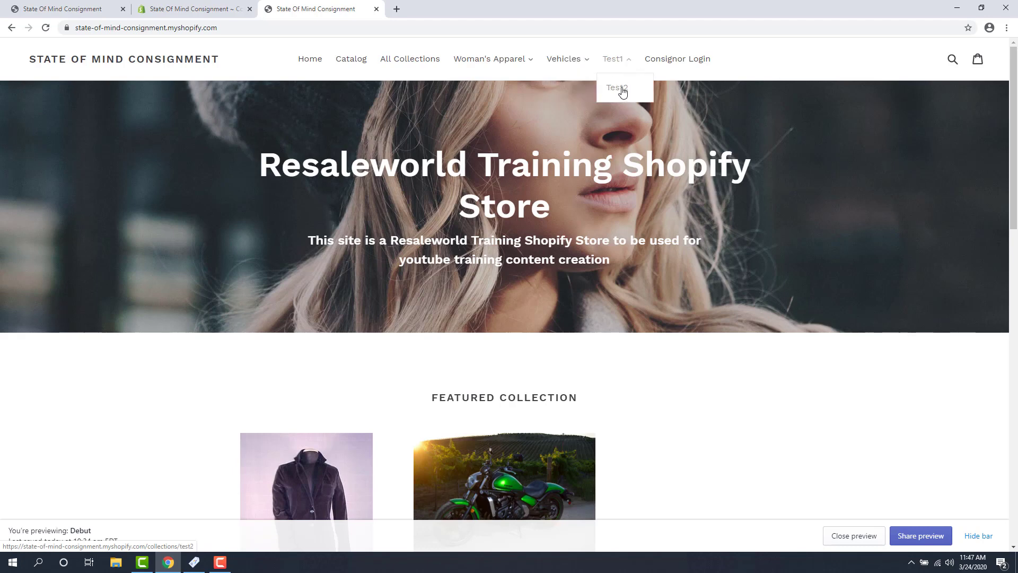
pyautogui.moveTo(424, 66)
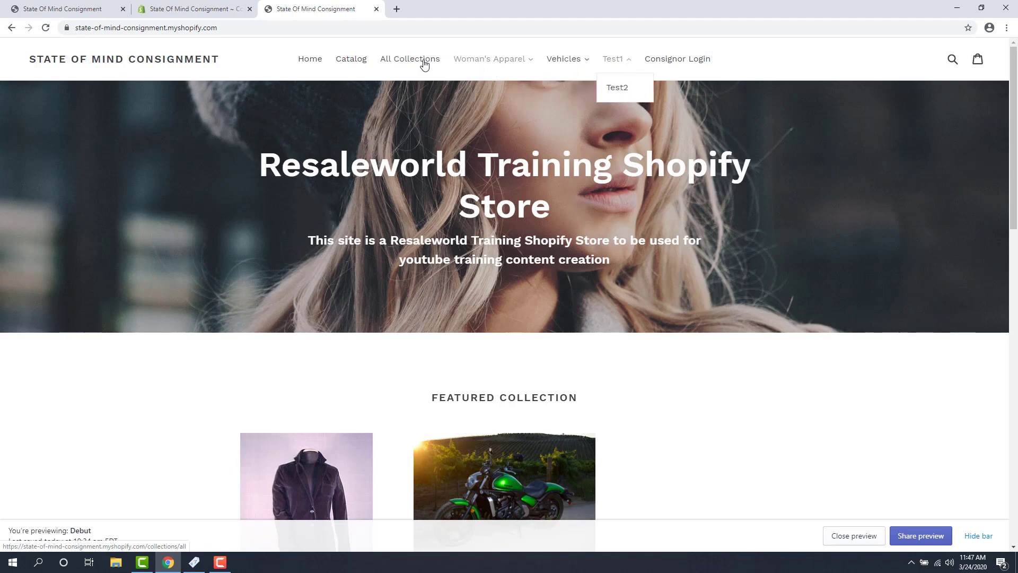
pyautogui.moveTo(564, 58)
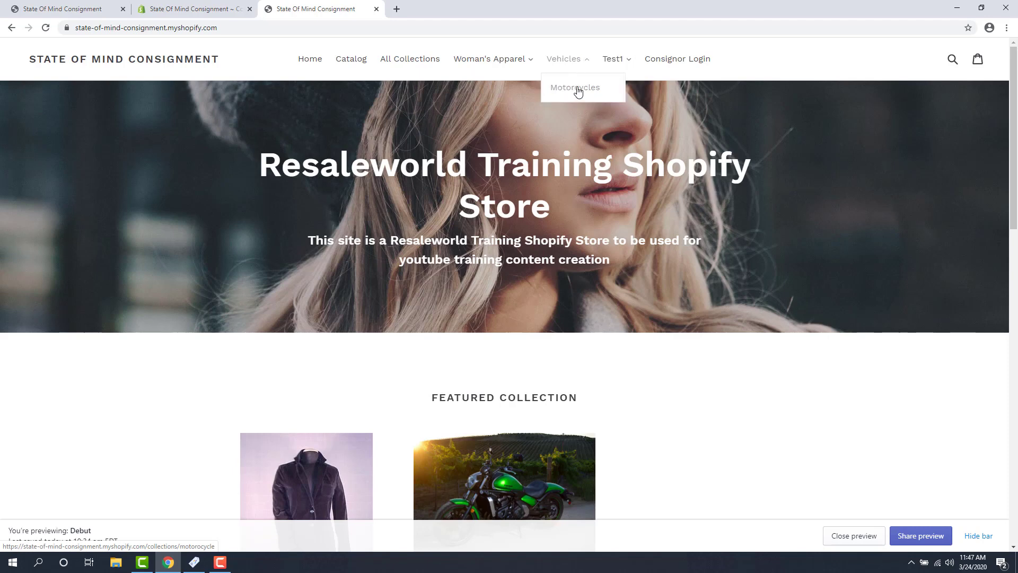
pyautogui.click(578, 87)
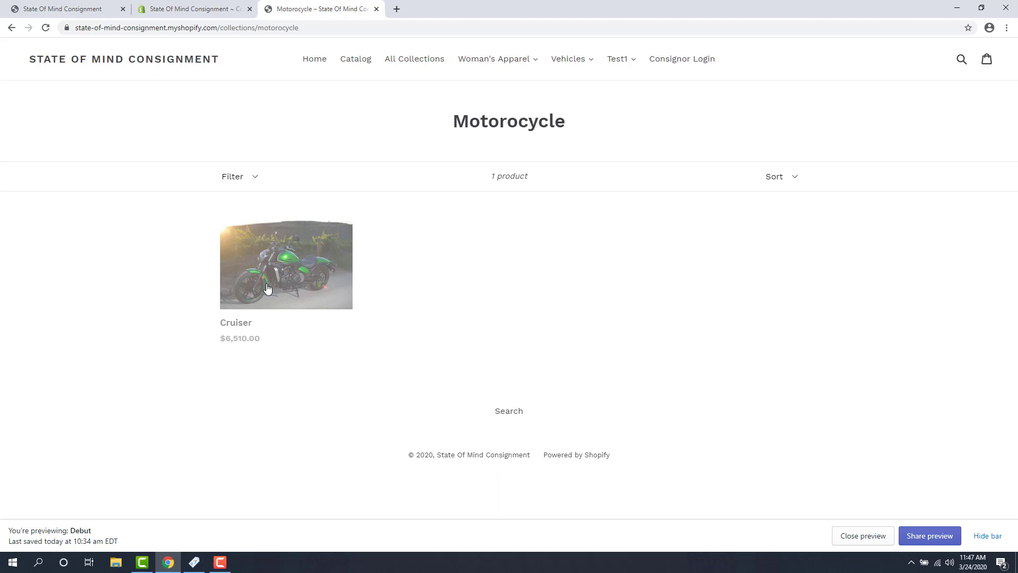
pyautogui.moveTo(494, 259)
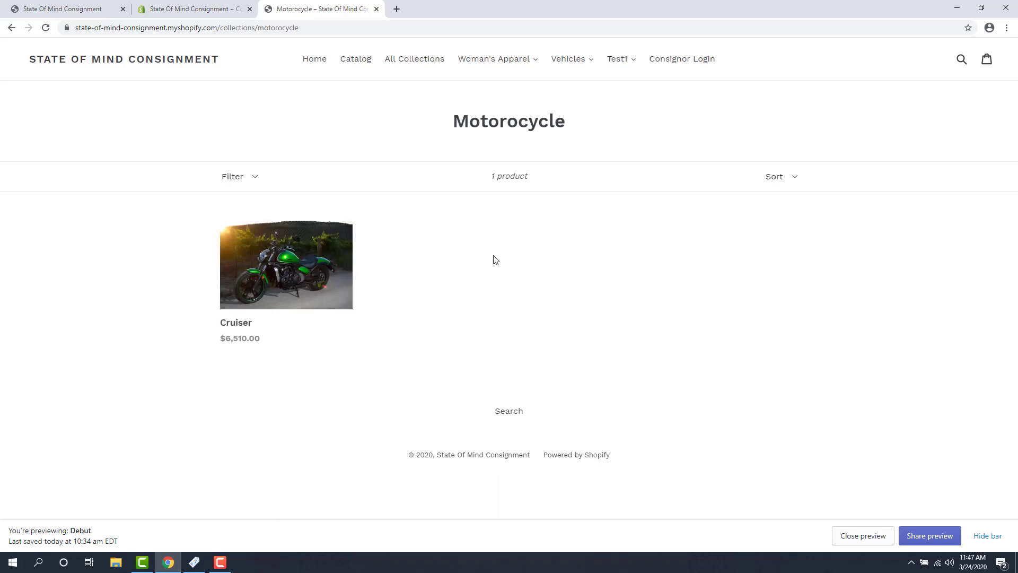
pyautogui.moveTo(490, 72)
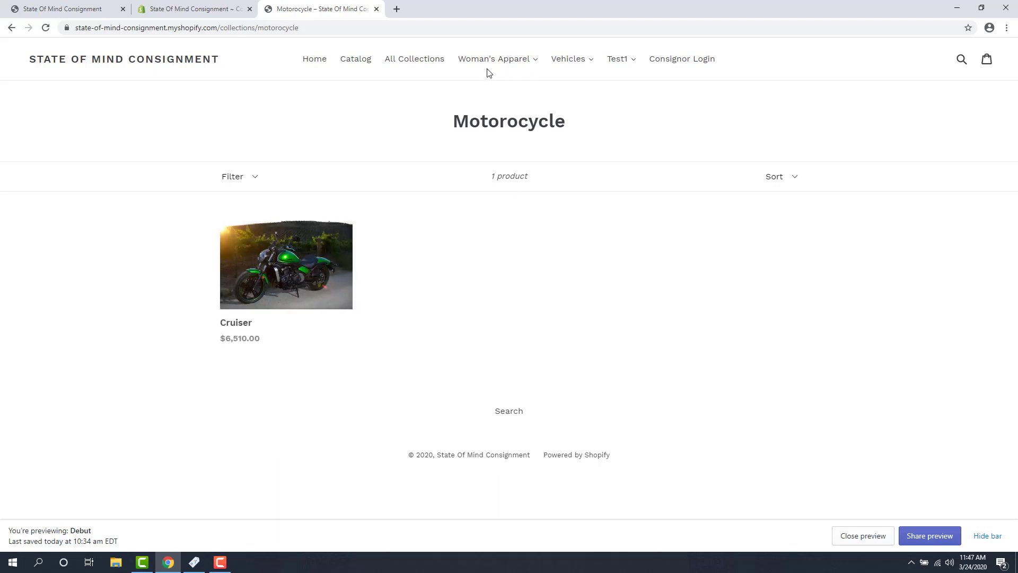
pyautogui.moveTo(587, 62)
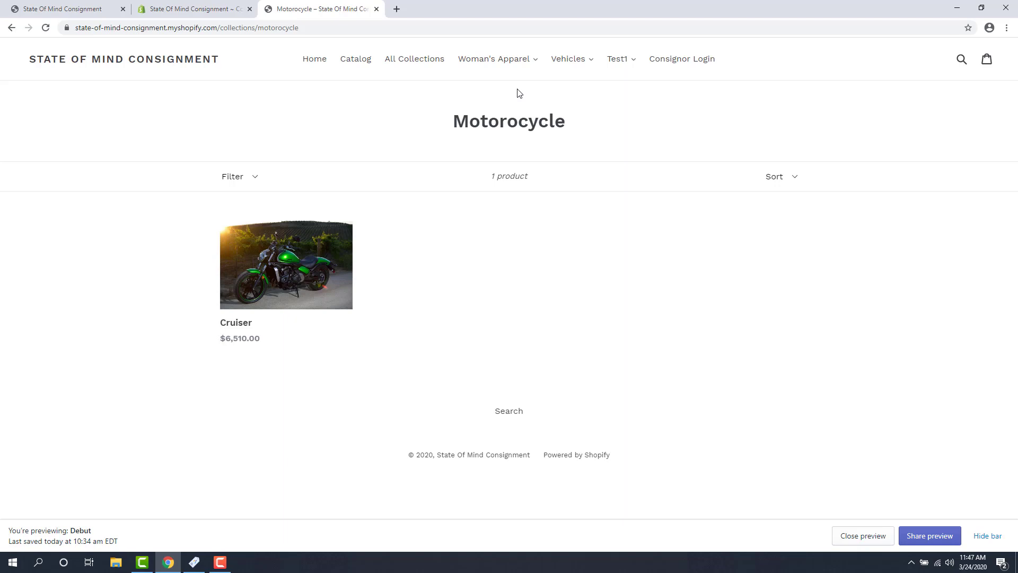
pyautogui.moveTo(609, 60)
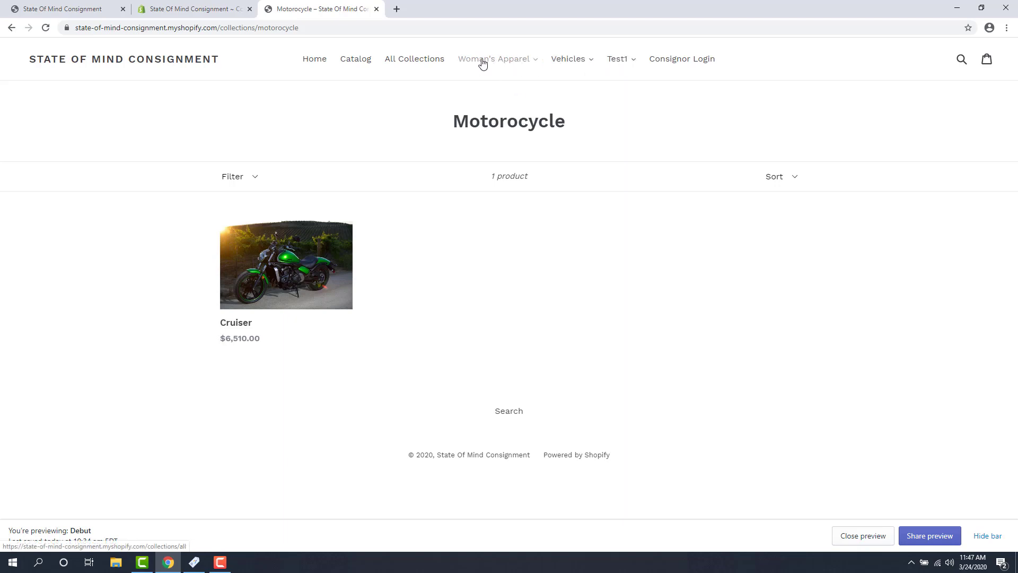
pyautogui.click(495, 59)
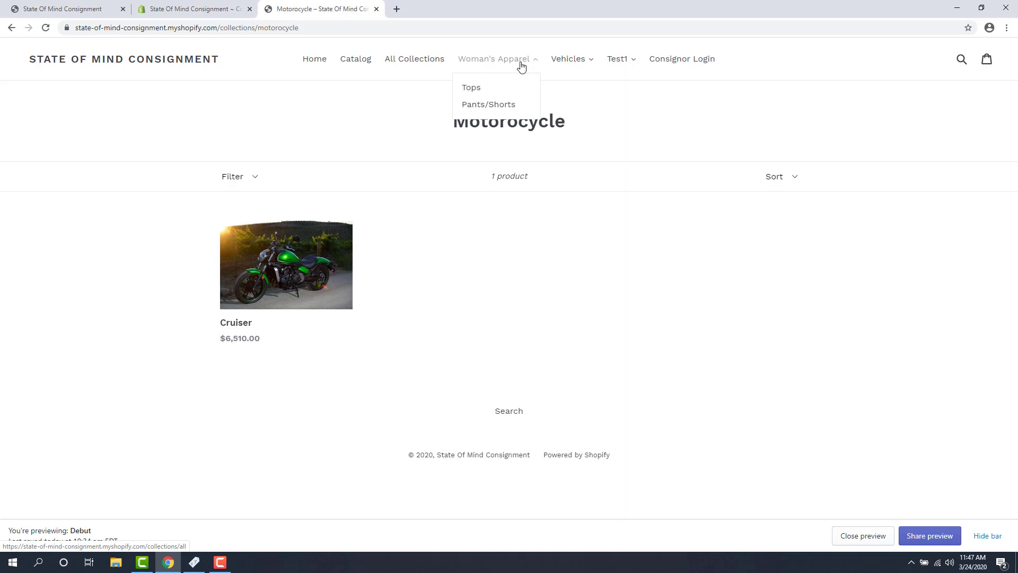
pyautogui.moveTo(464, 63)
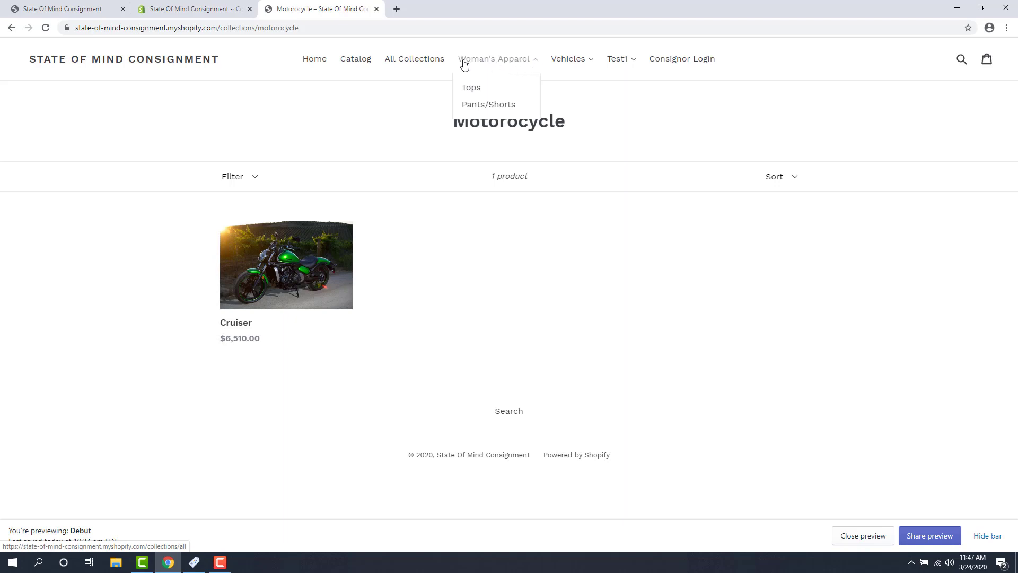
pyautogui.click(414, 58)
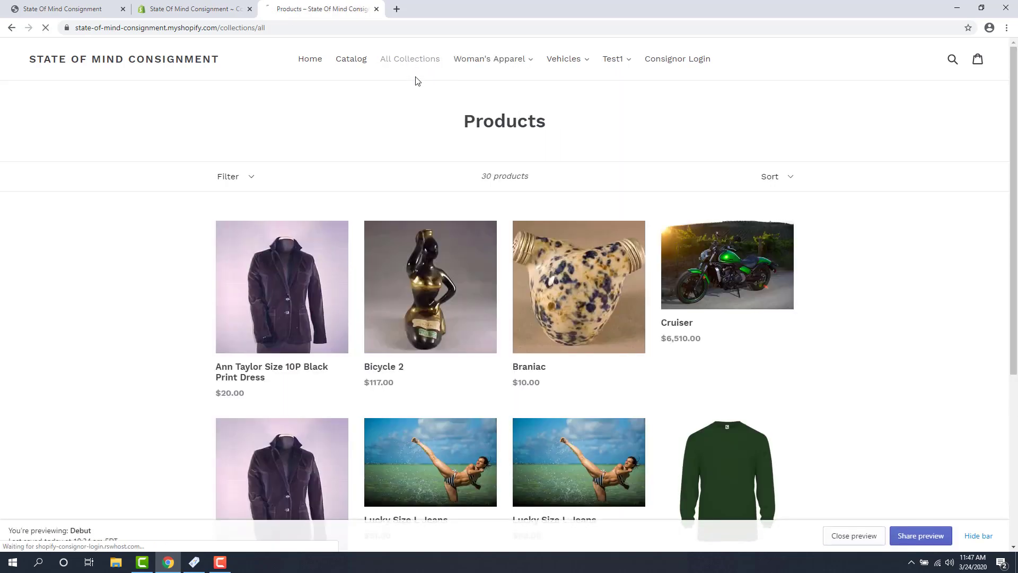
# Review the storefront's all-collections grid, then return to the Liberty category window.
pyautogui.click(409, 58)
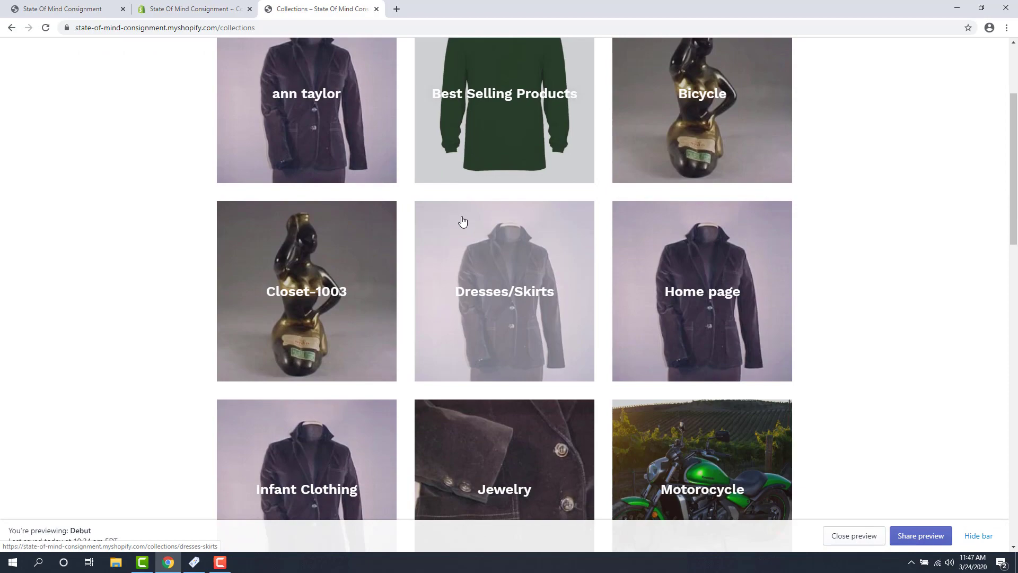
pyautogui.scroll(-3)
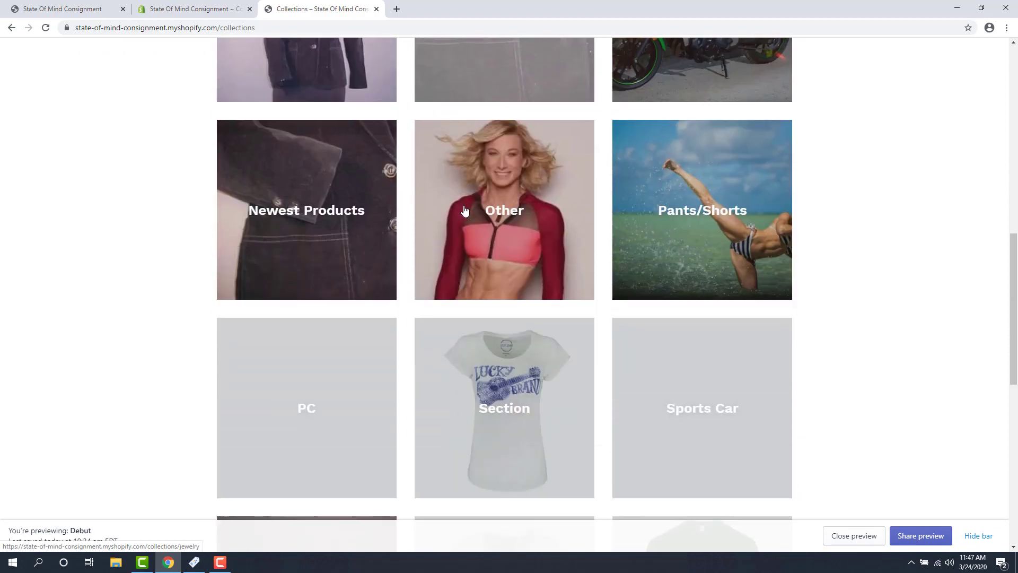
pyautogui.scroll(-3)
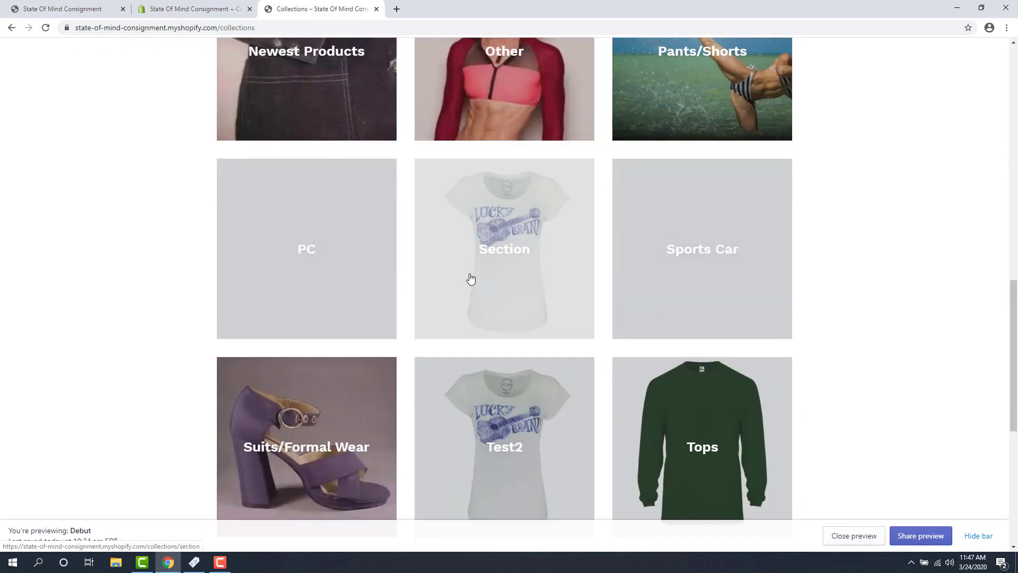
pyautogui.scroll(3)
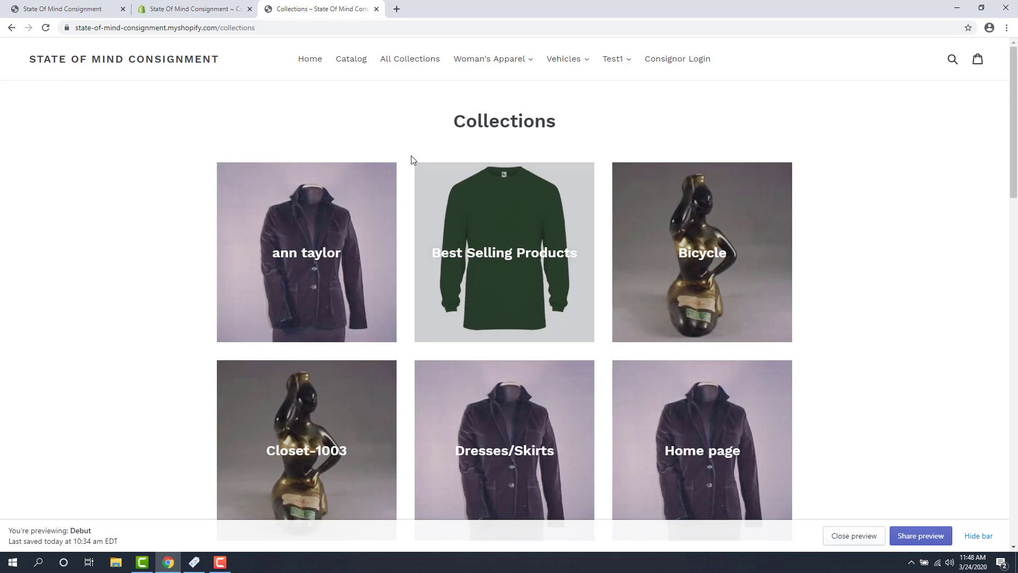
pyautogui.moveTo(947, 66)
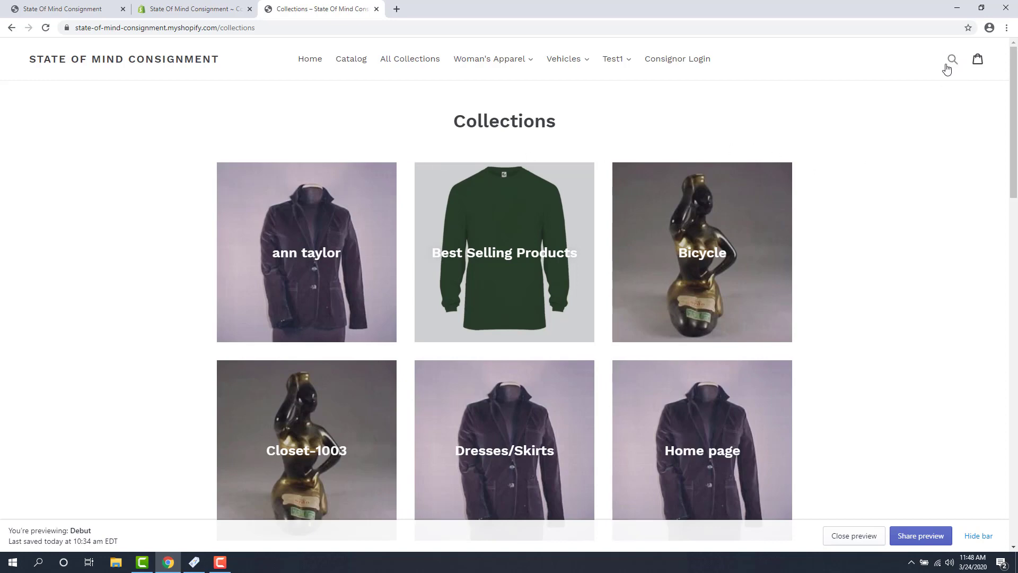
pyautogui.moveTo(952, 60)
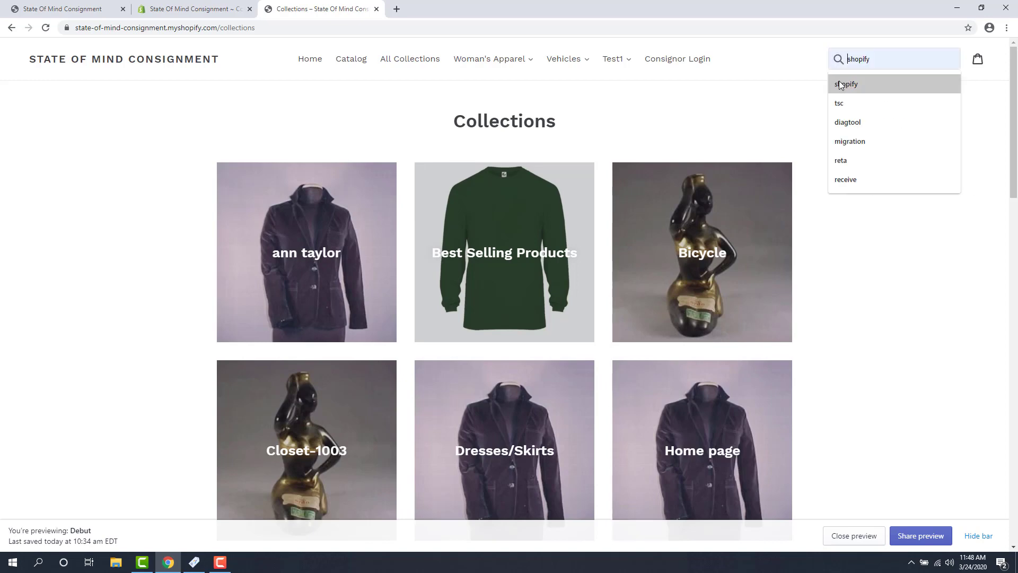
pyautogui.click(761, 96)
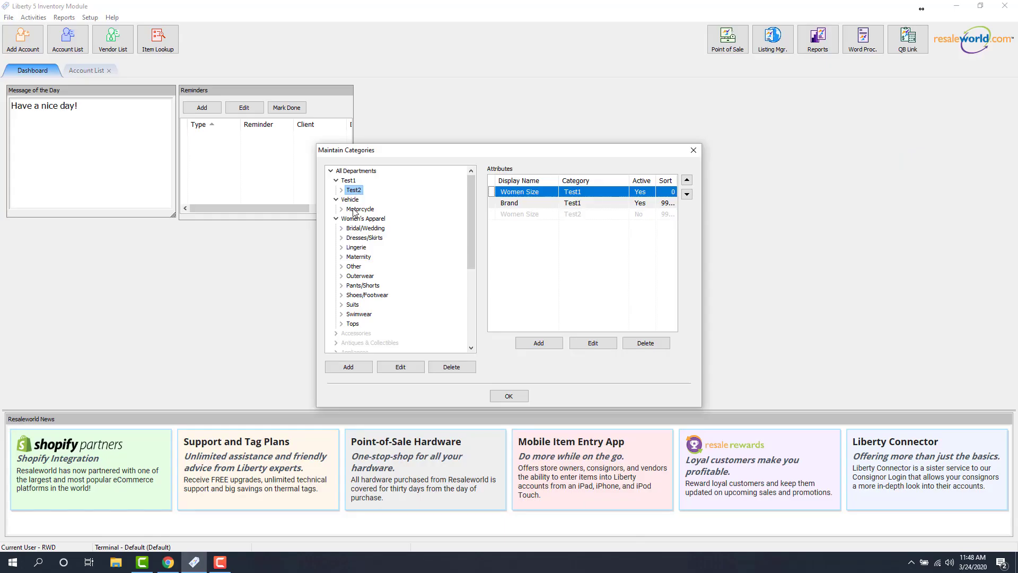
pyautogui.moveTo(357, 210)
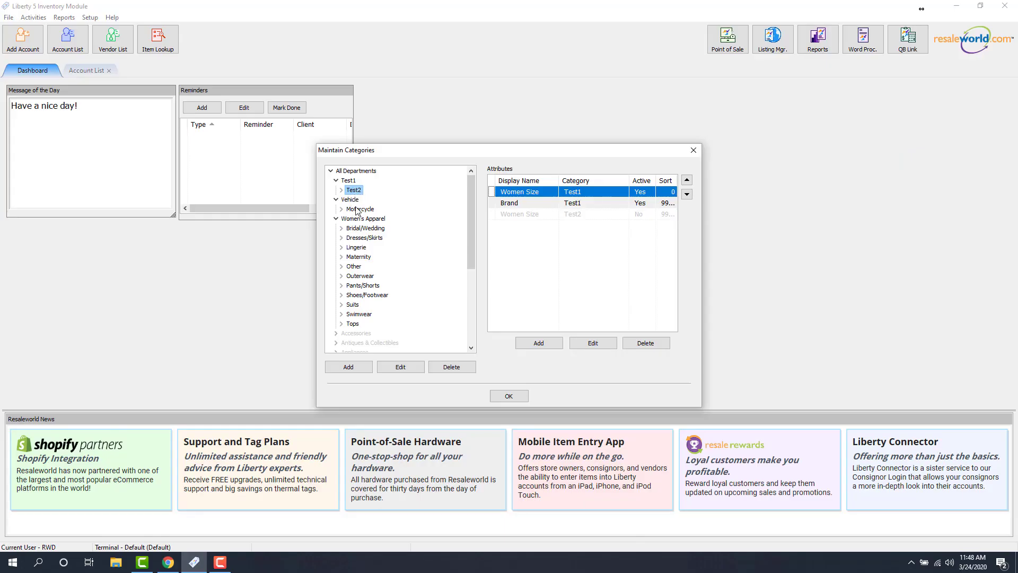
# View Bridal/Wedding and Dresses/Skirts attributes, then close Maintain Categories with OK.
pyautogui.click(365, 228)
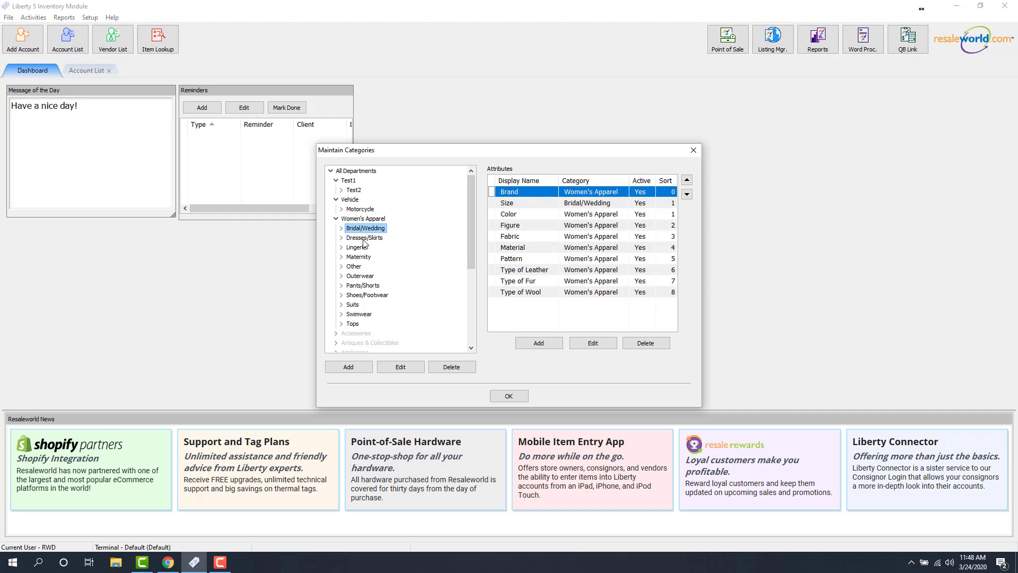
pyautogui.click(364, 238)
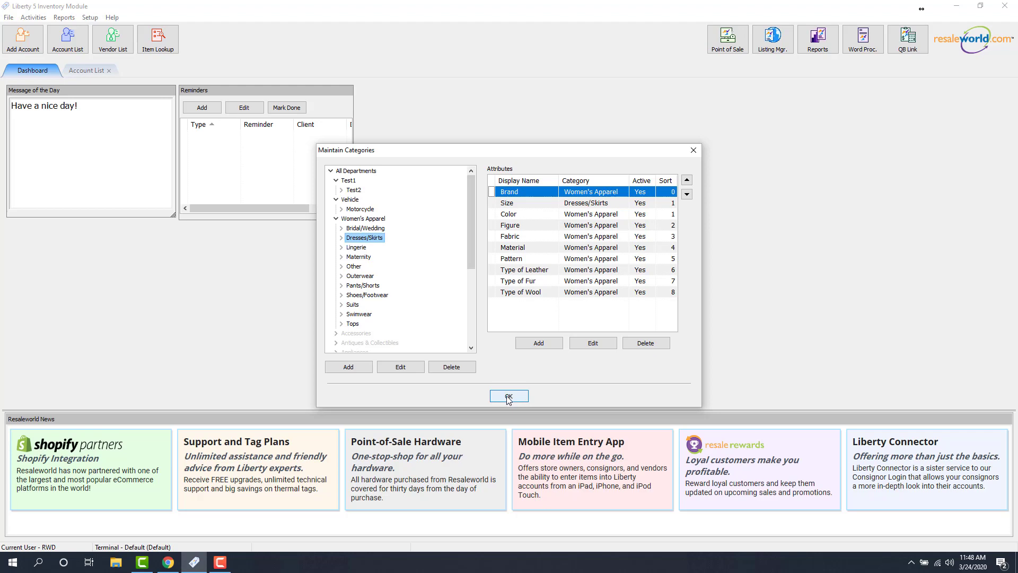
pyautogui.click(509, 396)
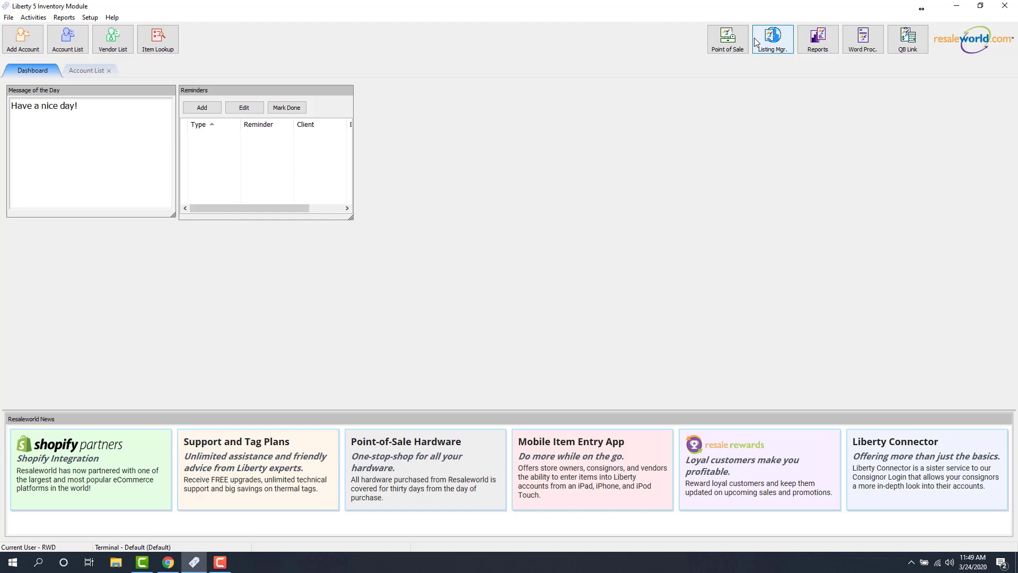
pyautogui.moveTo(763, 44)
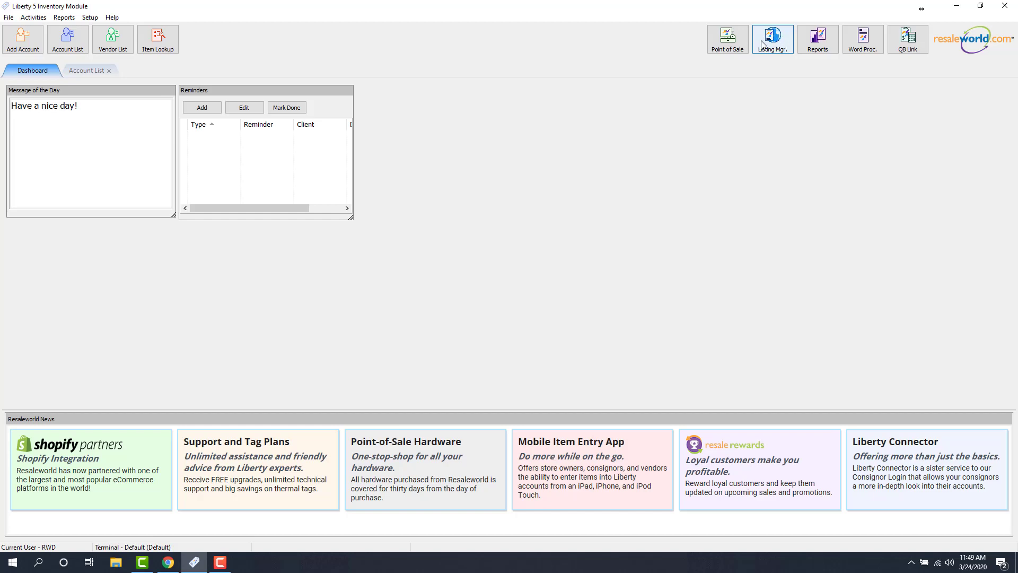
pyautogui.moveTo(734, 175)
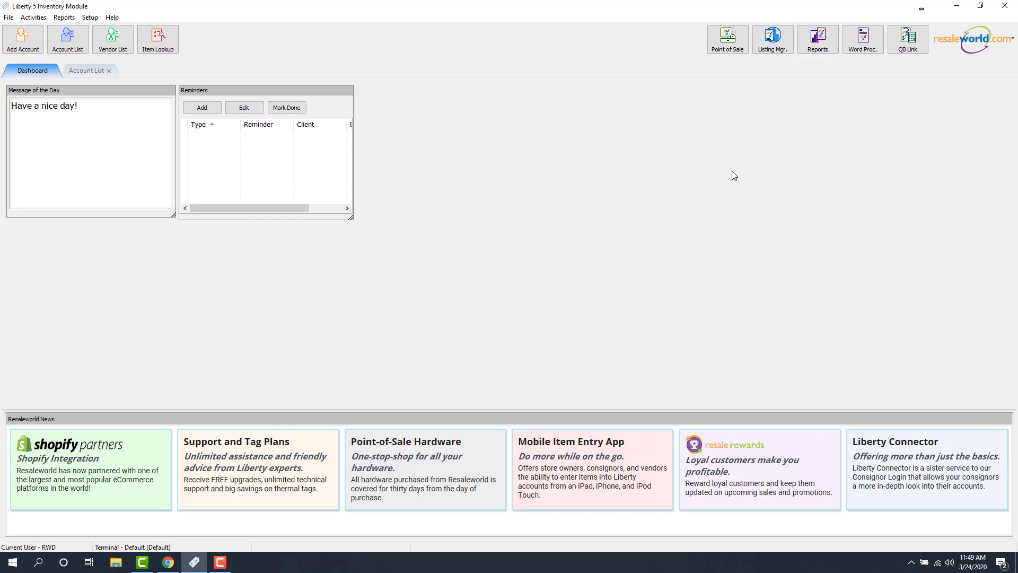
pyautogui.moveTo(677, 189)
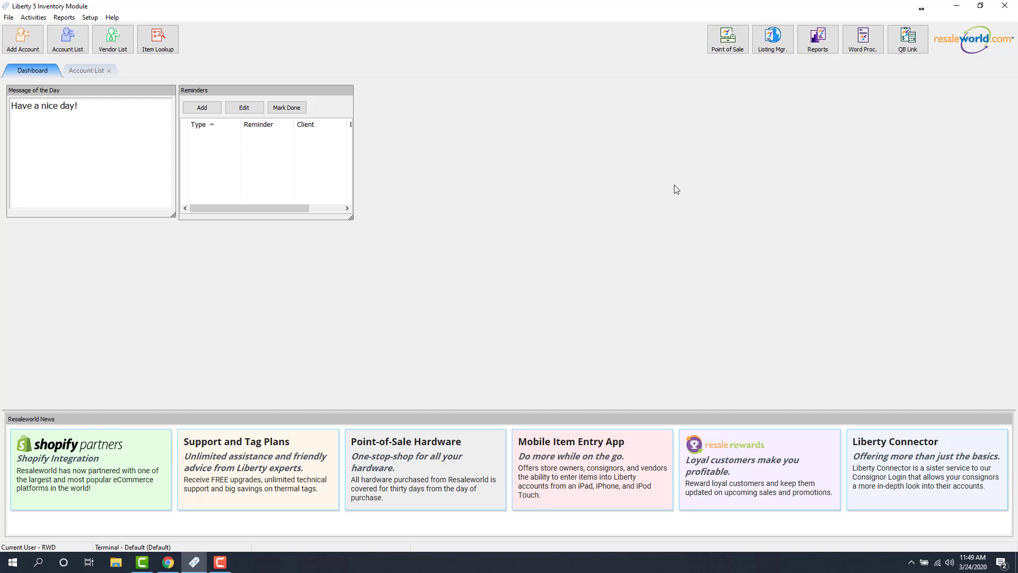
# Launch Listing Manager, choose Settings > Options and log in as RWD to reach Maintain Options.
pyautogui.click(772, 38)
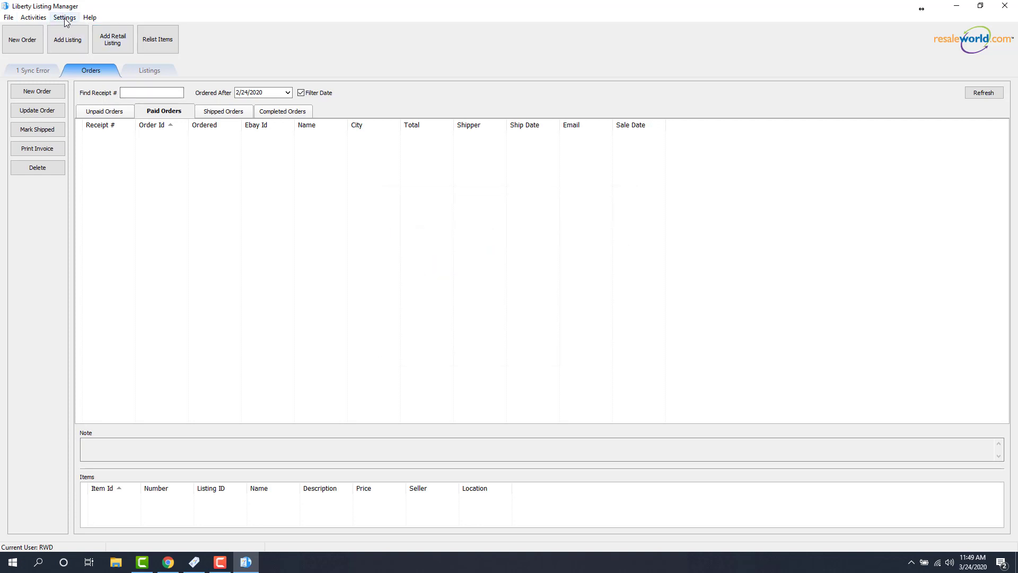
pyautogui.click(66, 19)
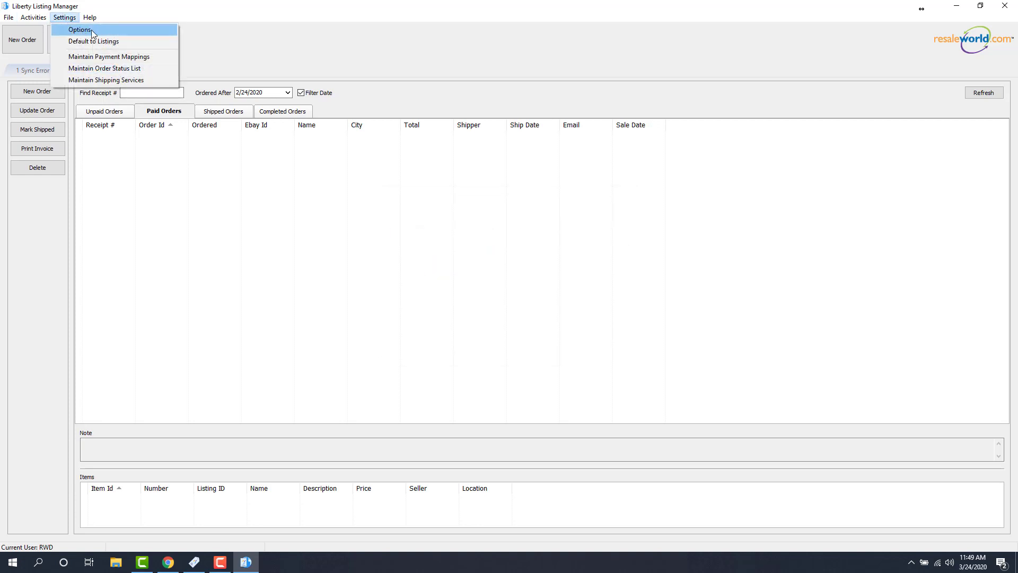
pyautogui.click(82, 30)
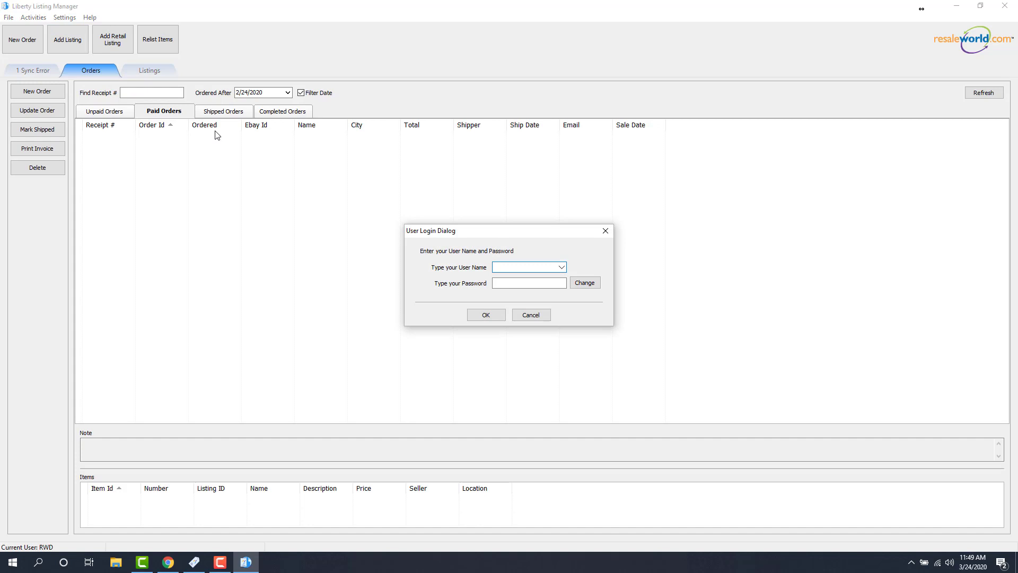
pyautogui.write('RWD')
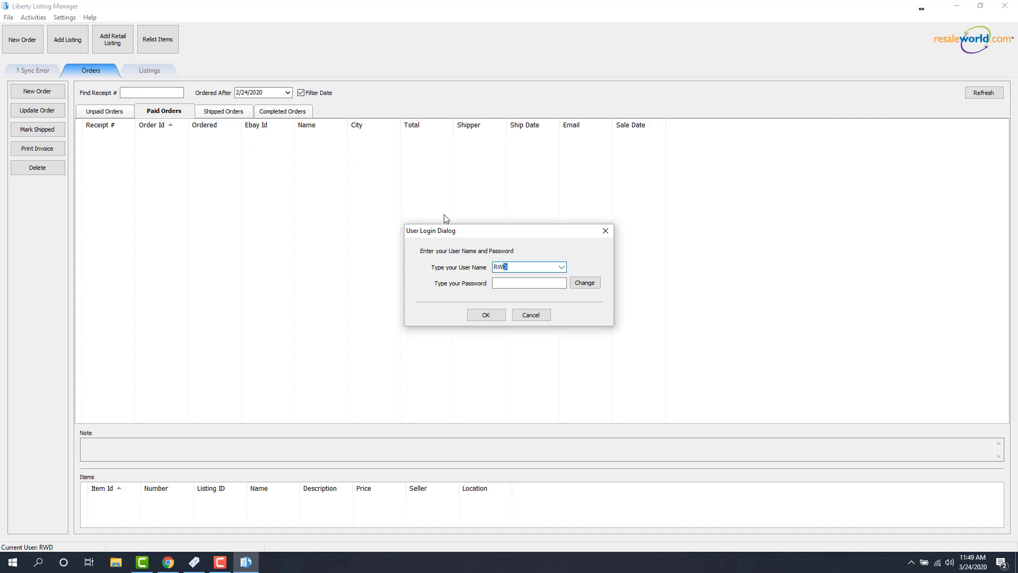
pyautogui.write('•••')
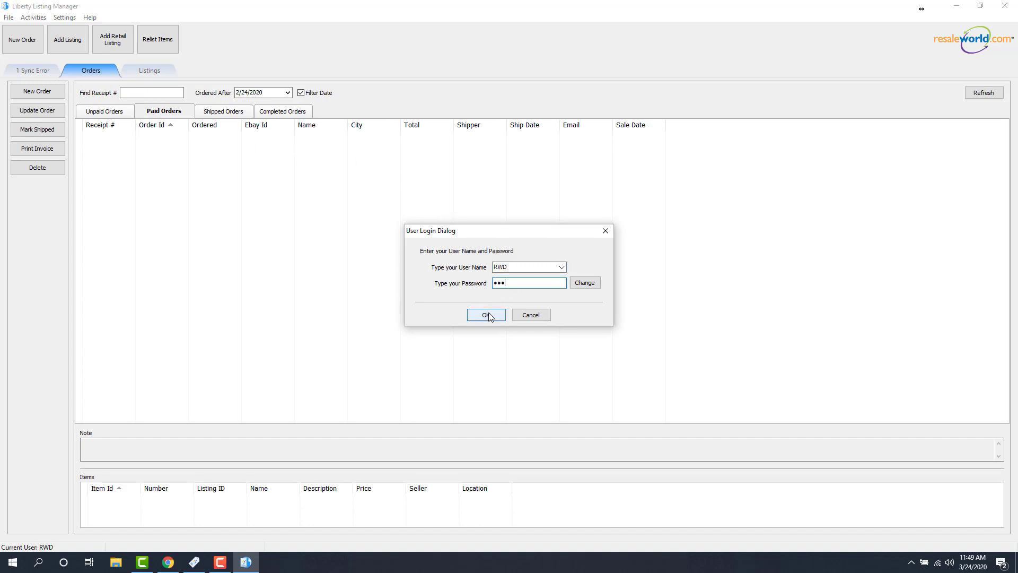
pyautogui.click(486, 315)
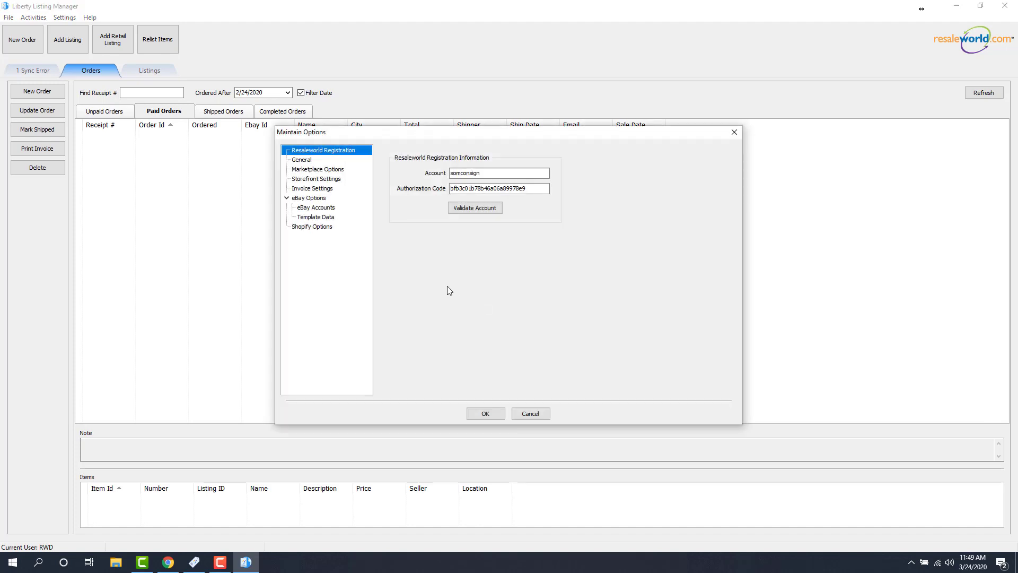
# Show Shopify Options, toggle Alt Category Tag on and back off, and list Cat Level 1 Behavior choices.
pyautogui.click(312, 226)
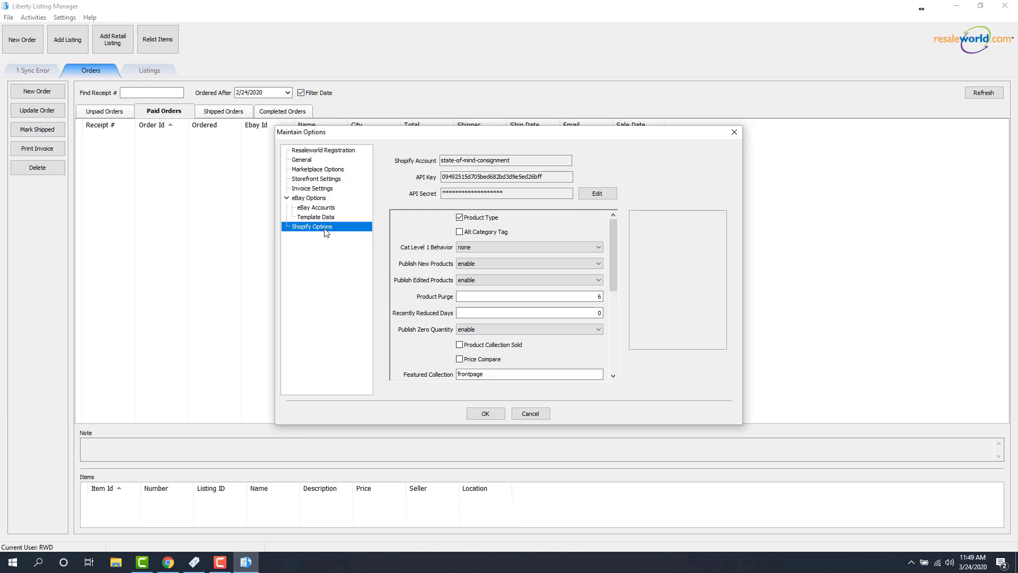
pyautogui.moveTo(500, 237)
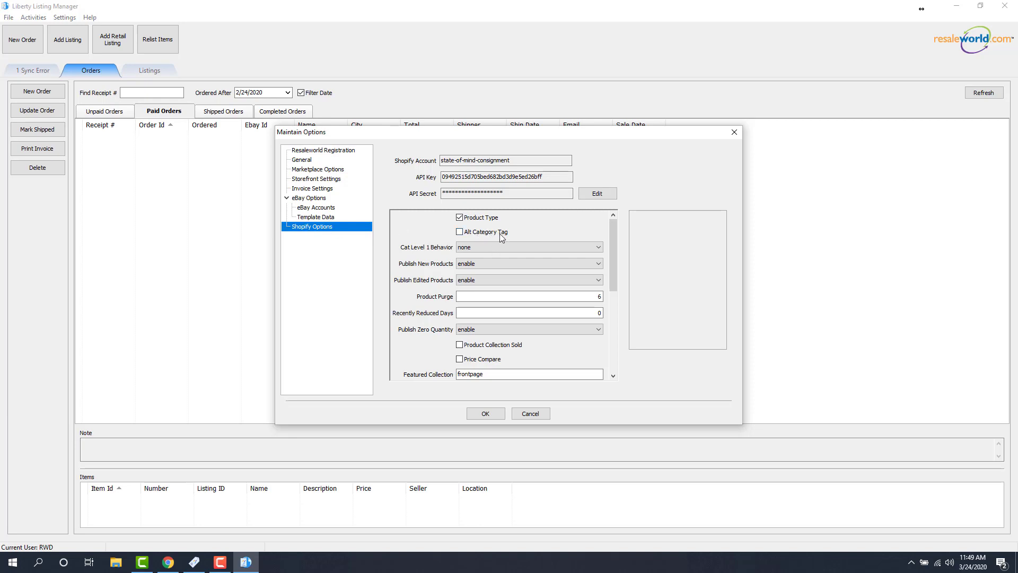
pyautogui.click(459, 232)
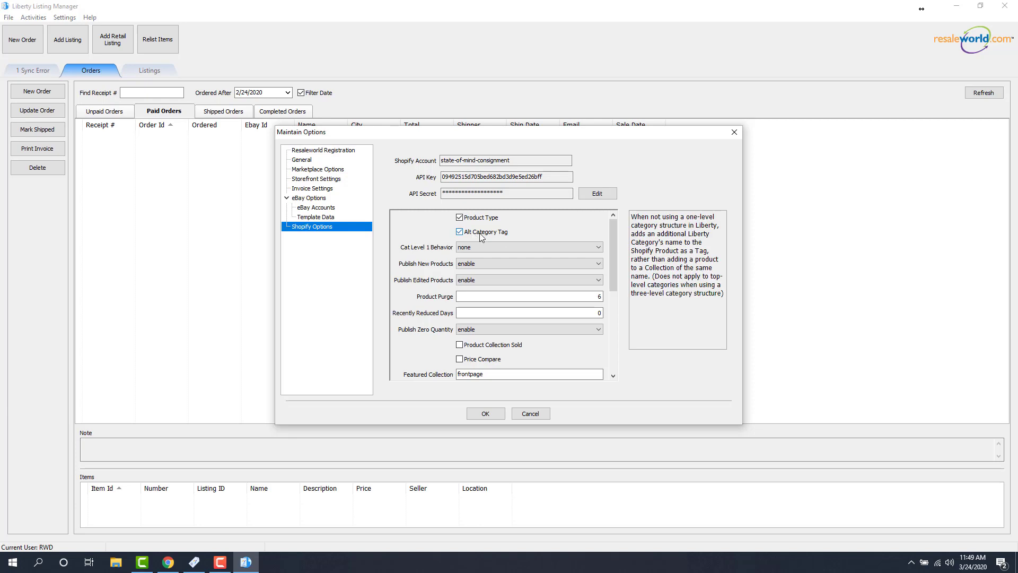
pyautogui.moveTo(694, 237)
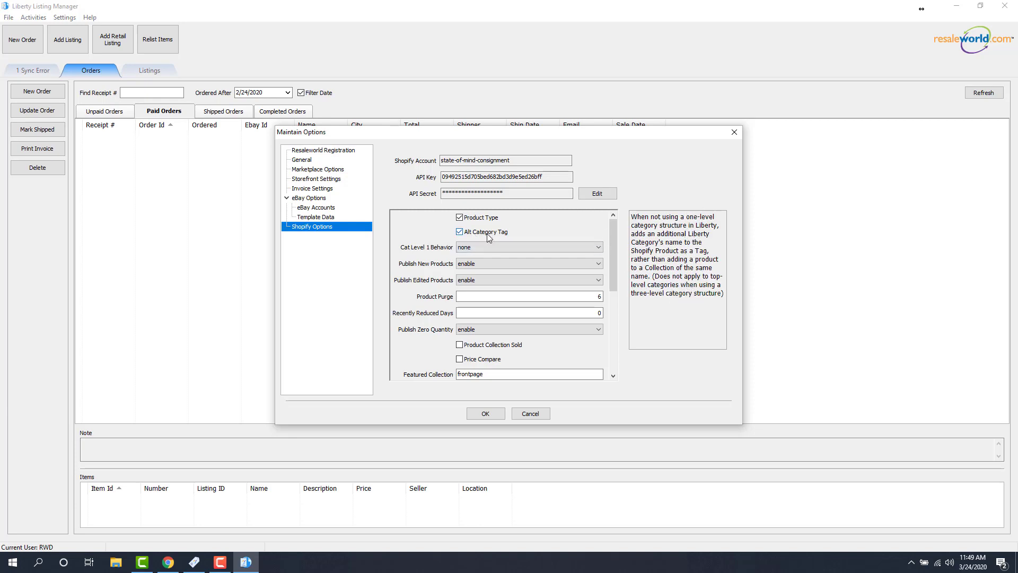
pyautogui.click(459, 231)
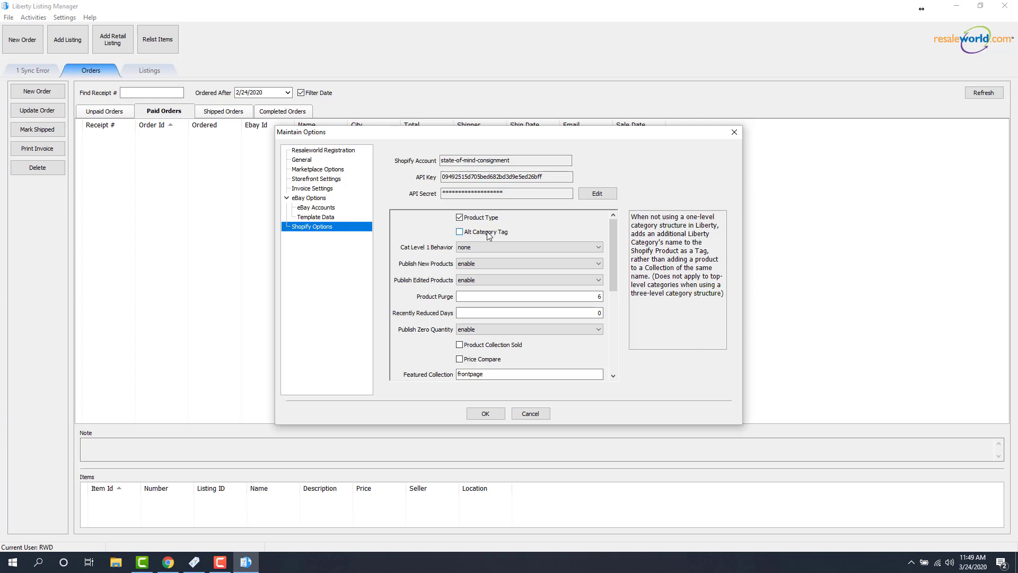
pyautogui.moveTo(488, 236)
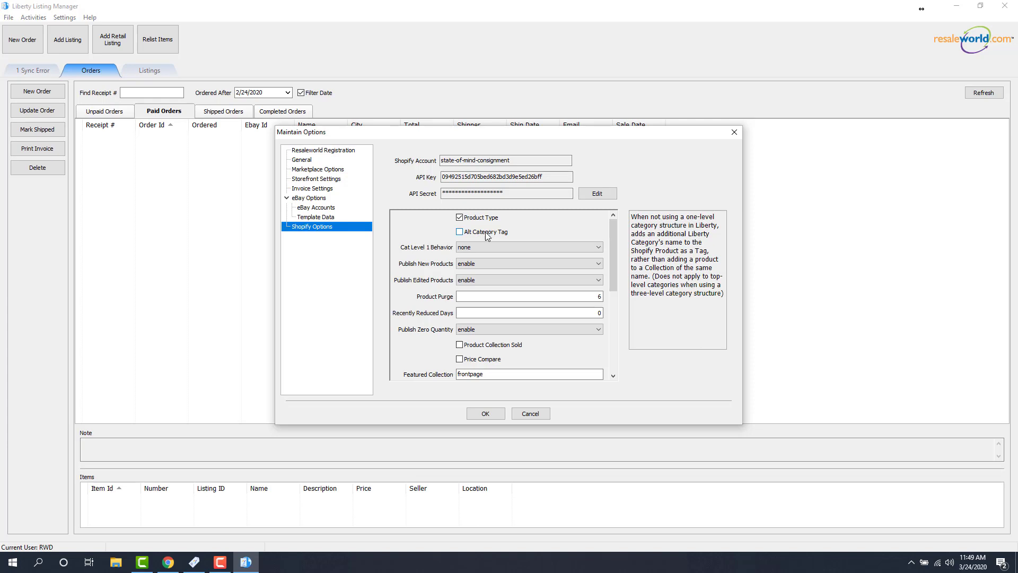
pyautogui.moveTo(439, 255)
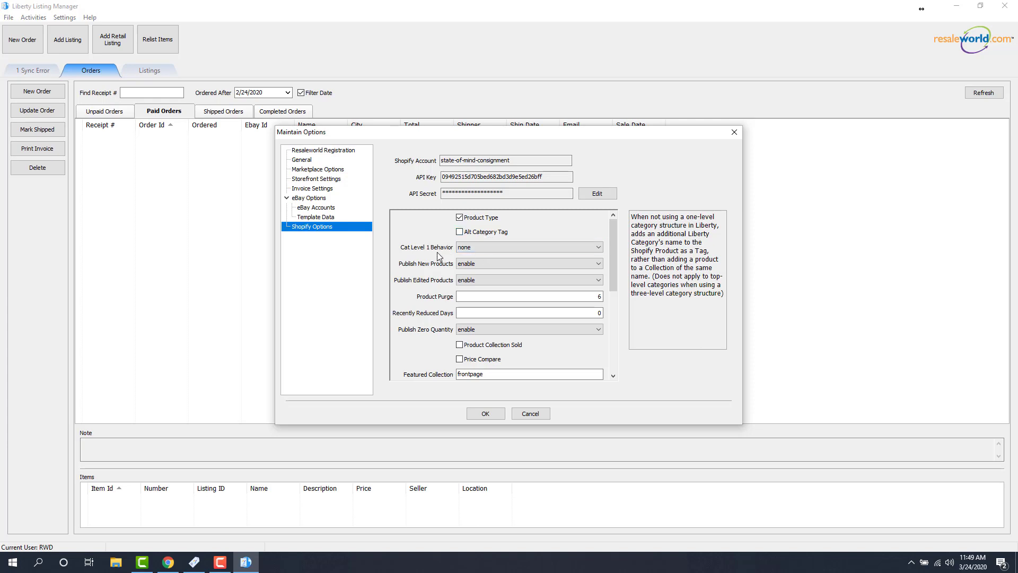
pyautogui.click(528, 247)
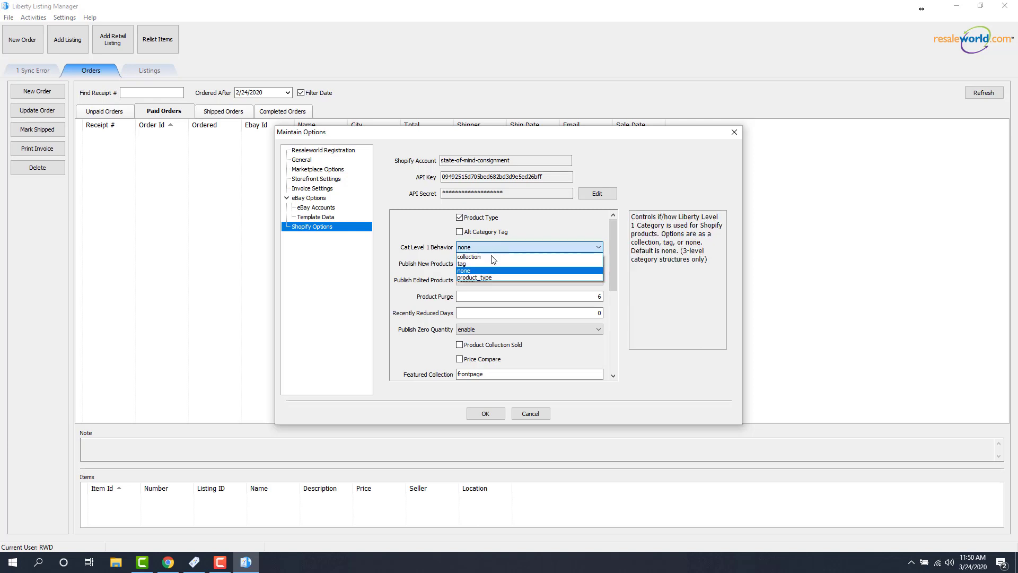
pyautogui.moveTo(486, 263)
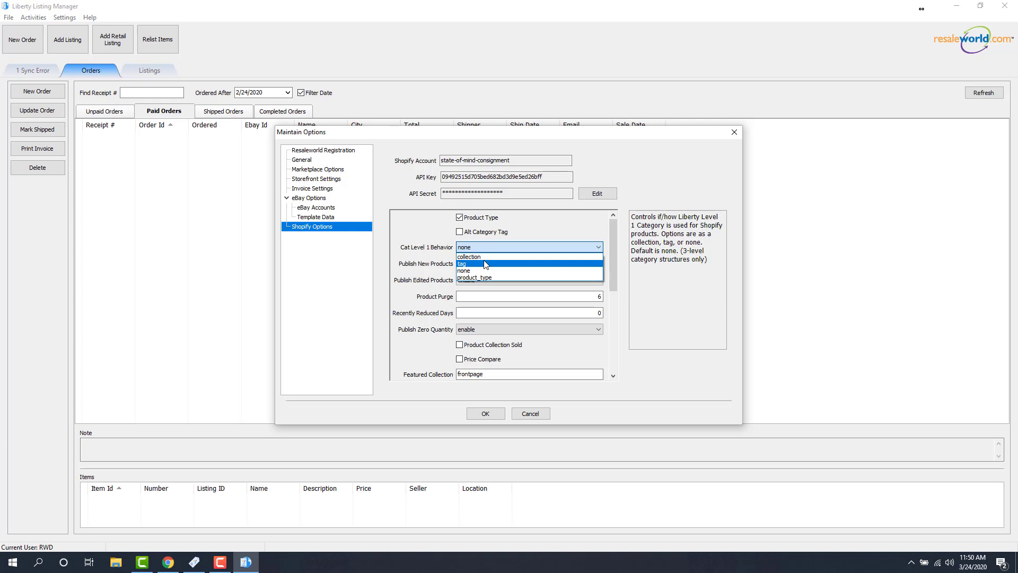
pyautogui.moveTo(475, 278)
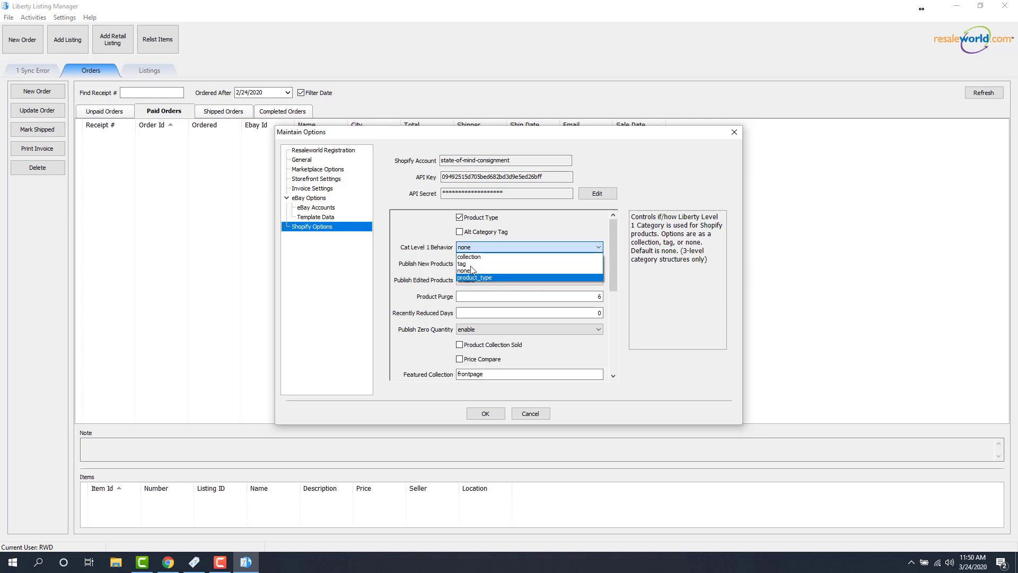
# Keep Cat Level 1 Behavior at none and OK the Maintain Options window.
pyautogui.click(462, 270)
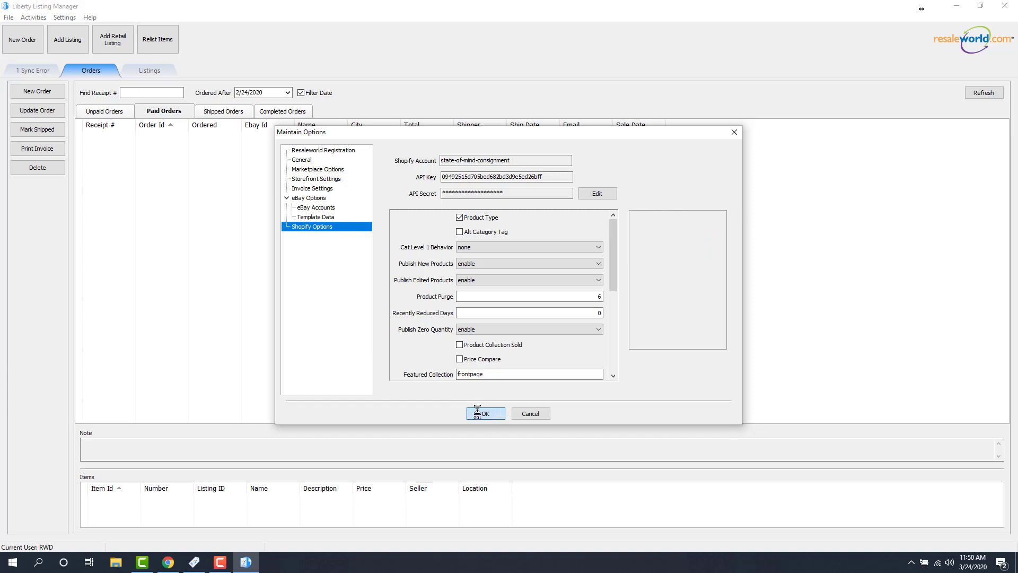
pyautogui.click(486, 412)
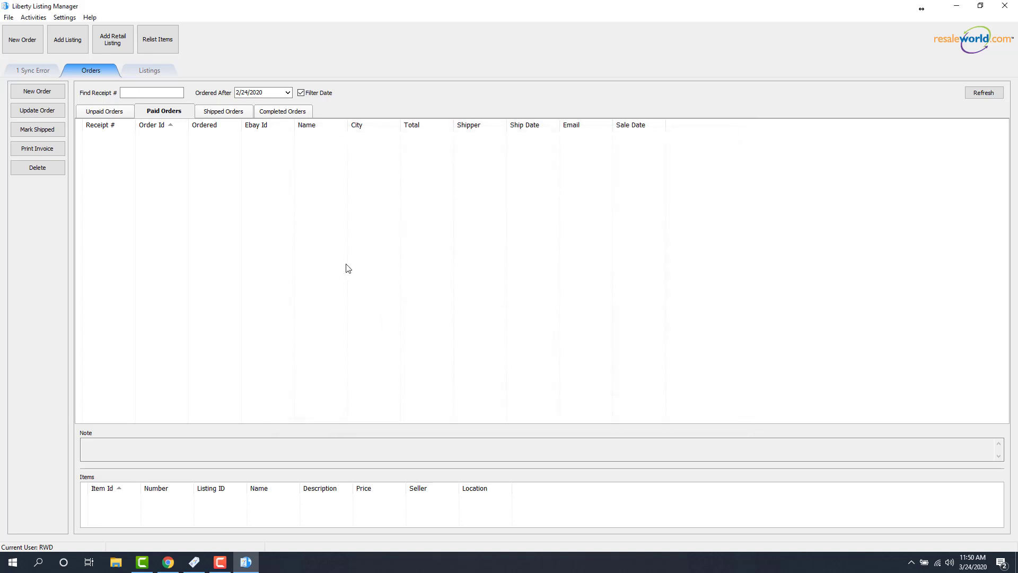
pyautogui.moveTo(336, 258)
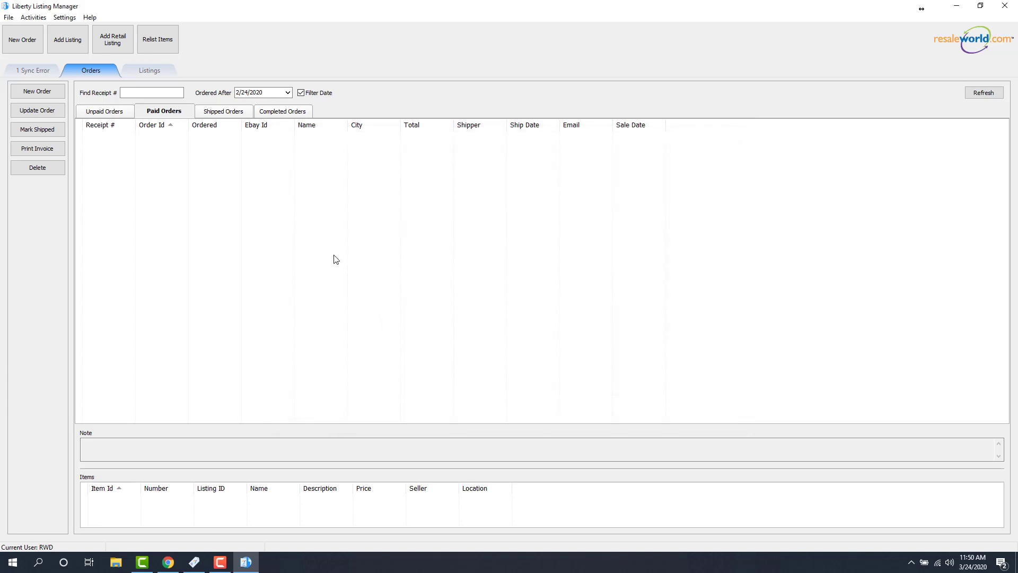